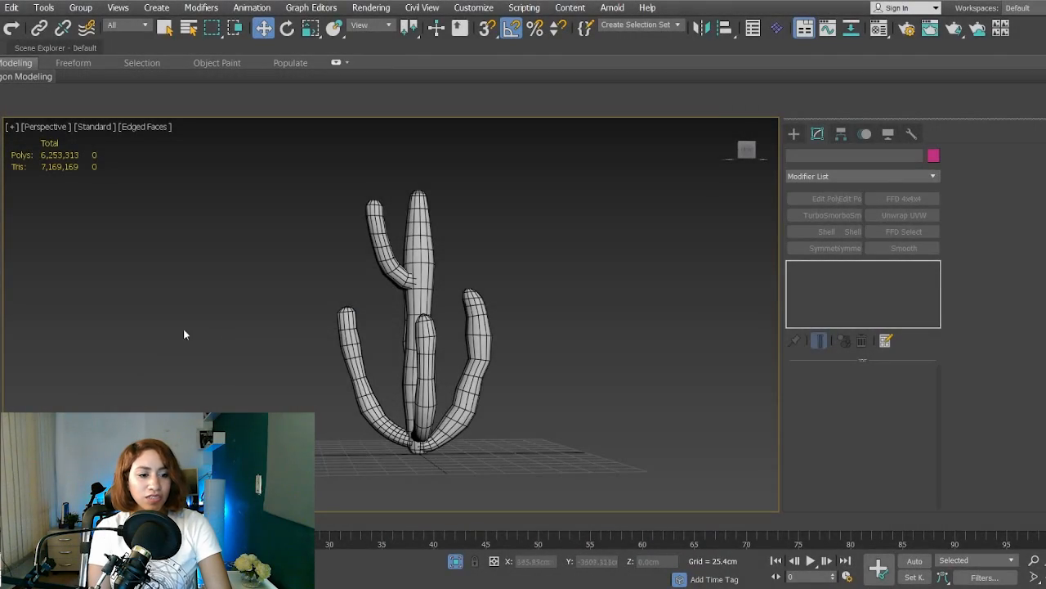
{"action": "mouse_move", "coordinate": [260, 353]}
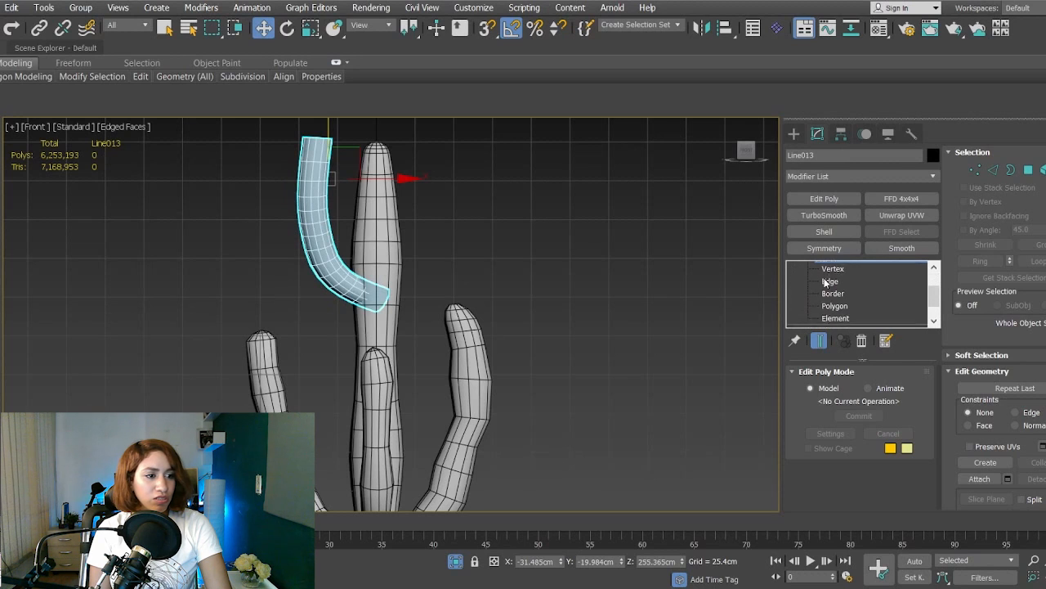
- Isolate the cactus trunk and curved arm objects, checking the arm's spline settings
{"action": "left_click", "coordinate": [809, 317]}
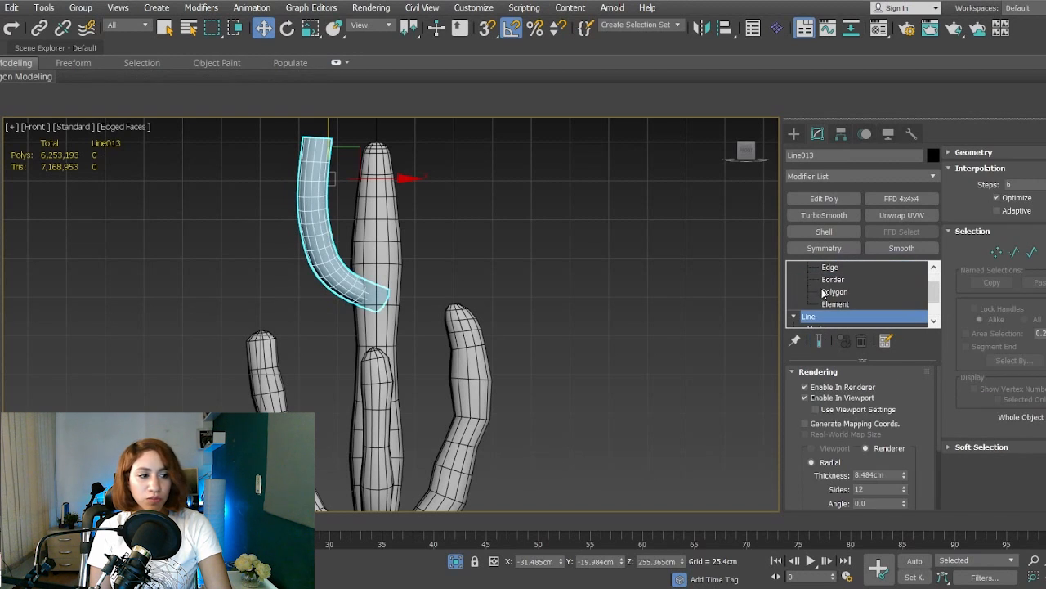
{"action": "left_click", "coordinate": [805, 386]}
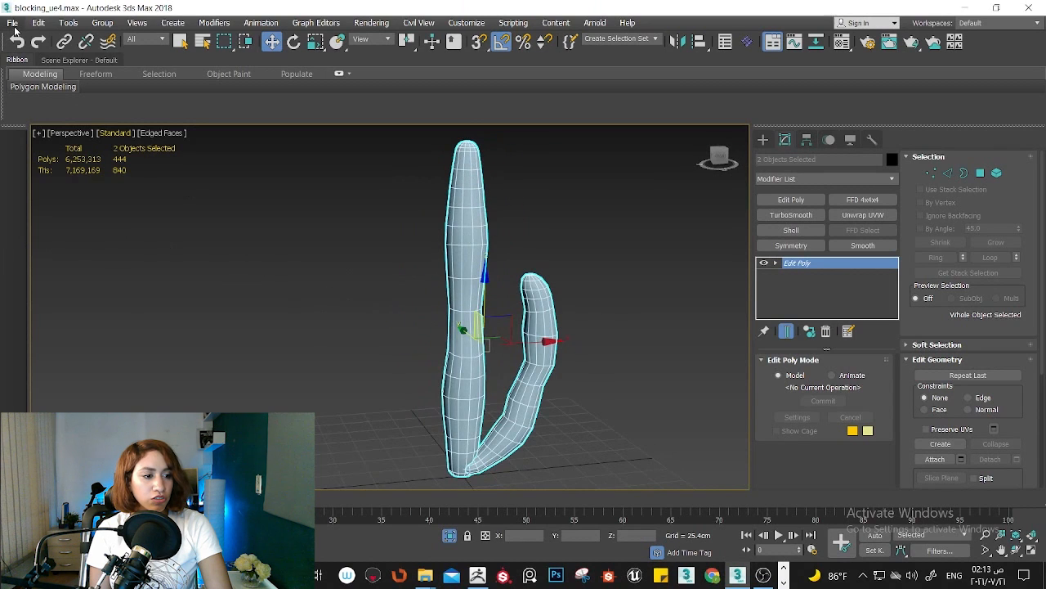
- Export the selected trunk and arm to ZBrush via GoZ as long_cactus
{"action": "left_click", "coordinate": [12, 22]}
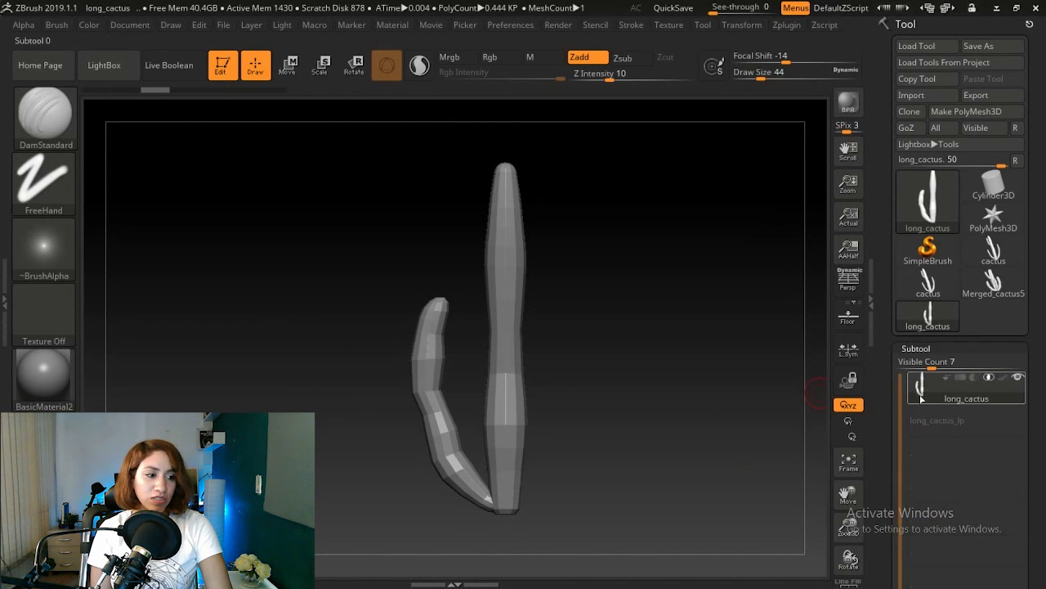
- Divide the long_cactus mesh, add a sculpt layer, and carve a Zsub groove
{"action": "left_click", "coordinate": [916, 347]}
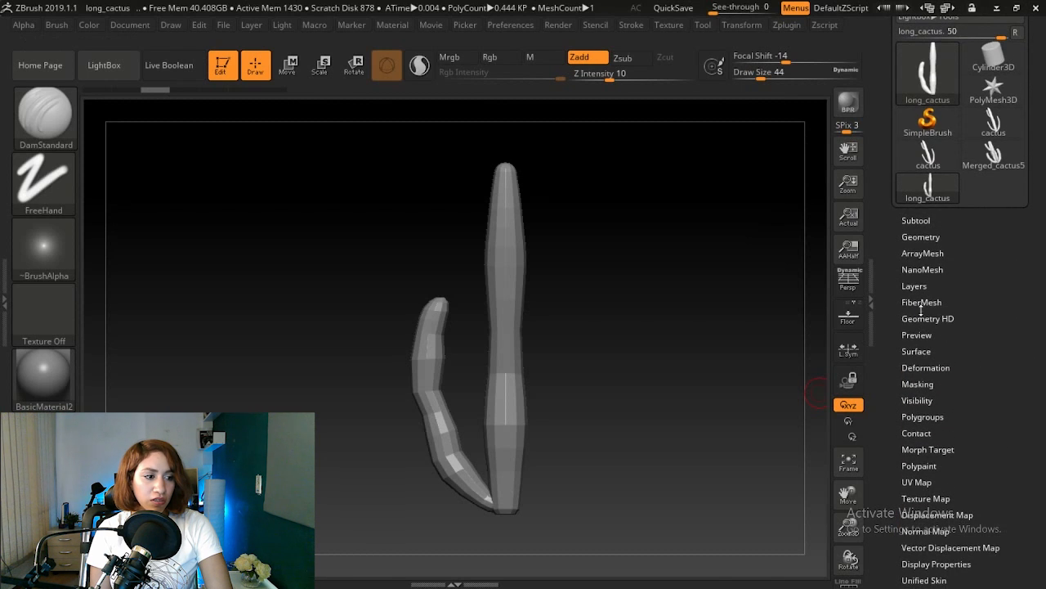
{"action": "left_click", "coordinate": [921, 236]}
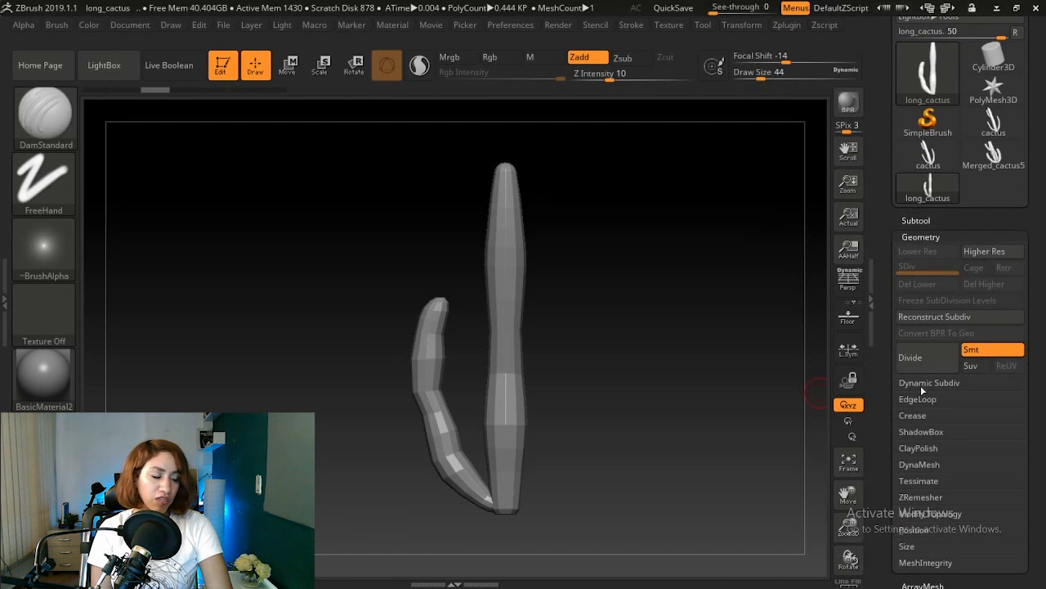
{"action": "left_click", "coordinate": [910, 357]}
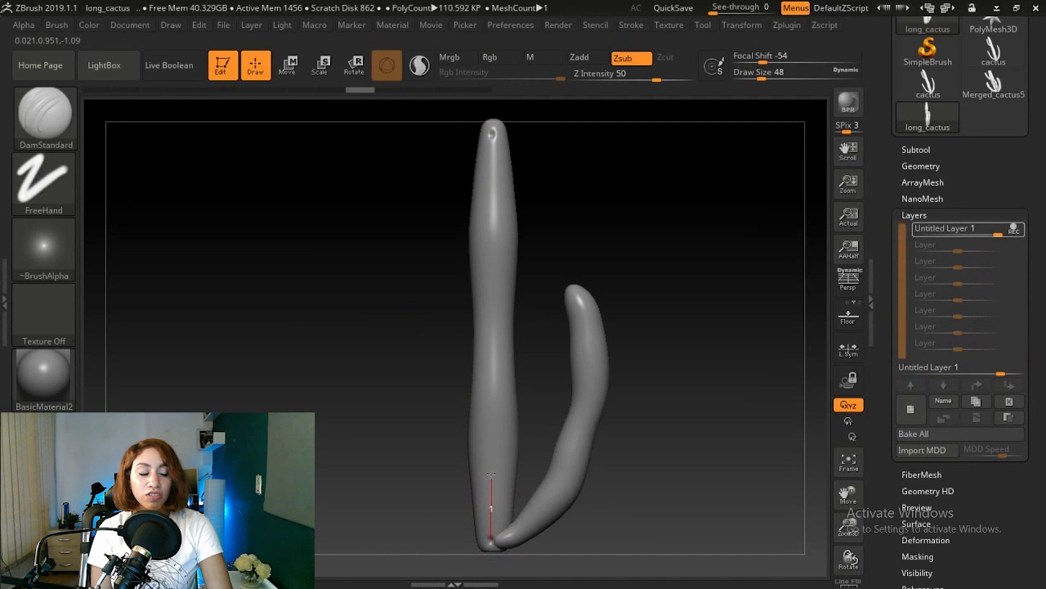
{"action": "left_click", "coordinate": [587, 57]}
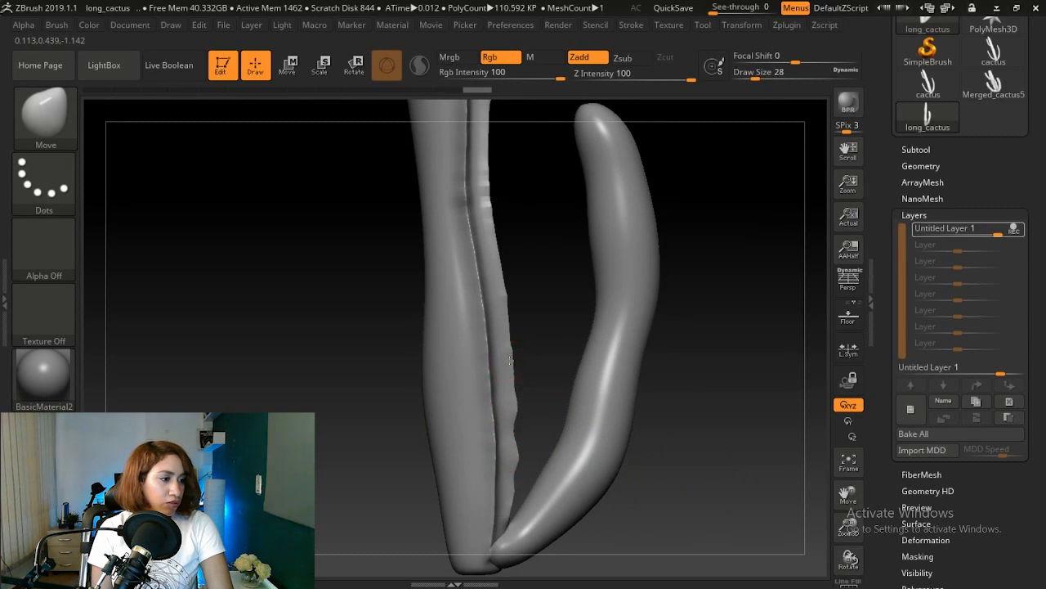
{"action": "left_click", "coordinate": [491, 261]}
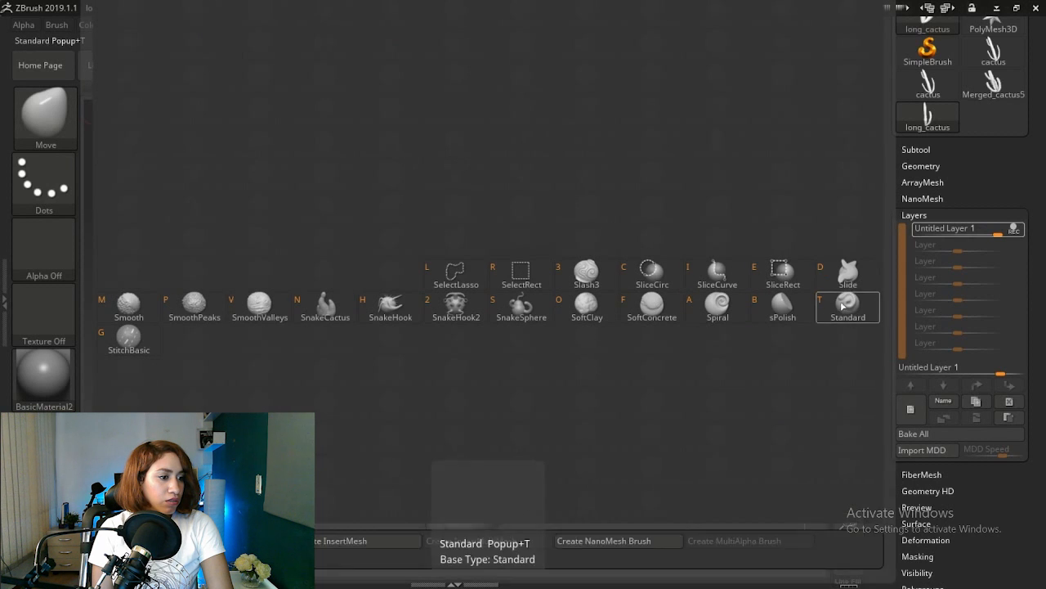
- Stroke wavy ridges along the trunk groove with the Standard brush at Z Intensity 25
{"action": "left_click", "coordinate": [847, 306]}
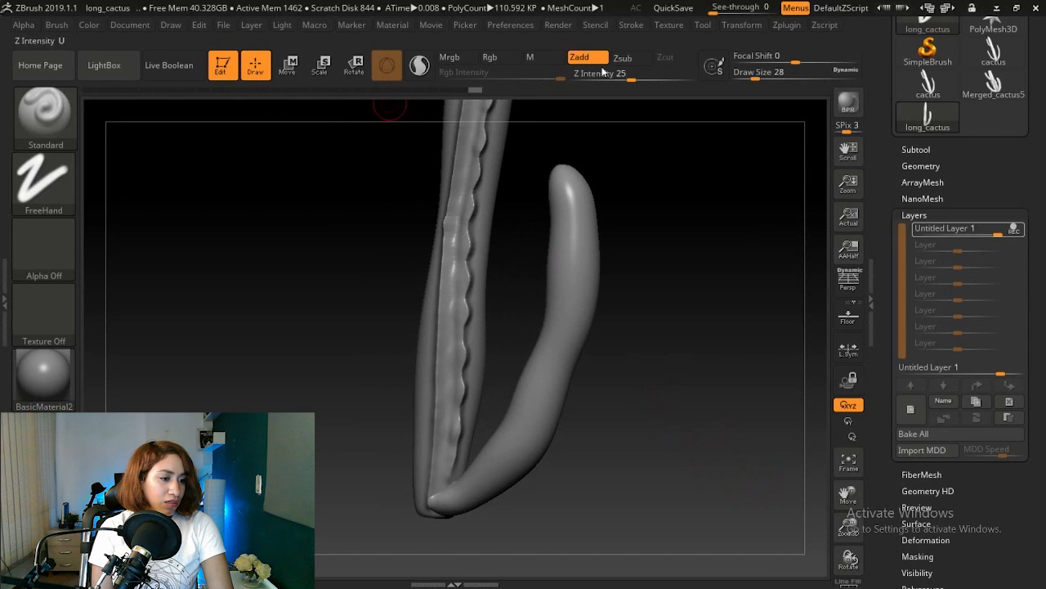
{"action": "left_click", "coordinate": [628, 57]}
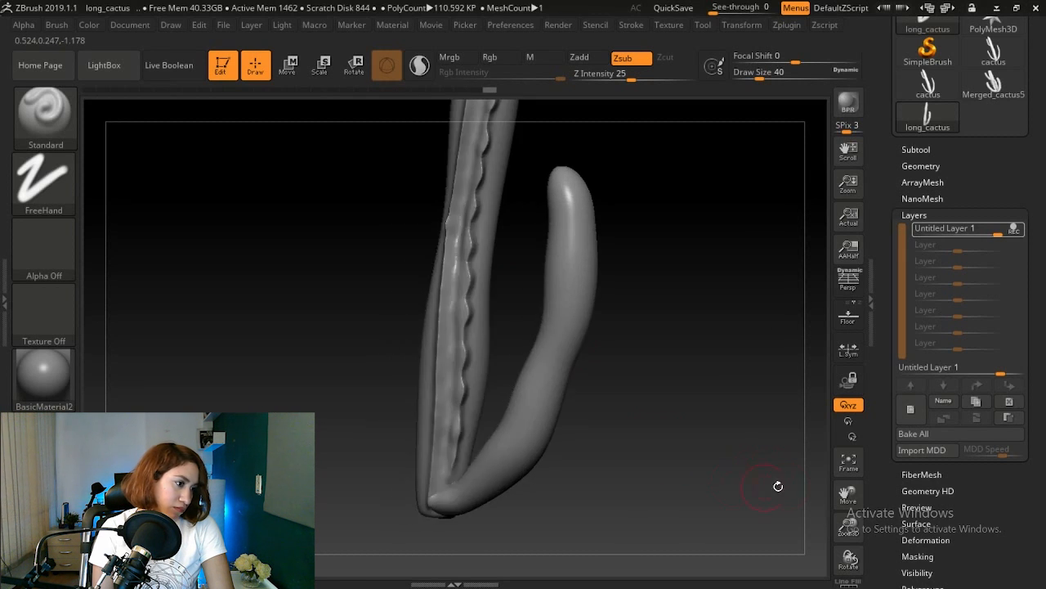
{"action": "left_click_drag", "start_coordinate": [778, 486], "coordinate": [732, 457]}
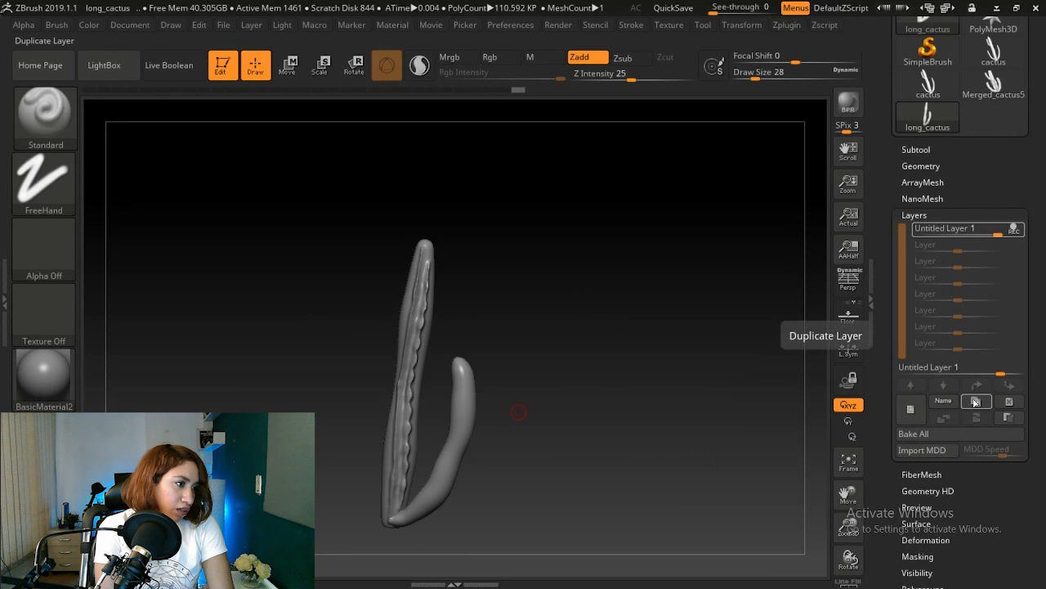
- Split long_cactus into separate subtools with Split To Parts and add a duplicate subtool
{"action": "left_click", "coordinate": [975, 401]}
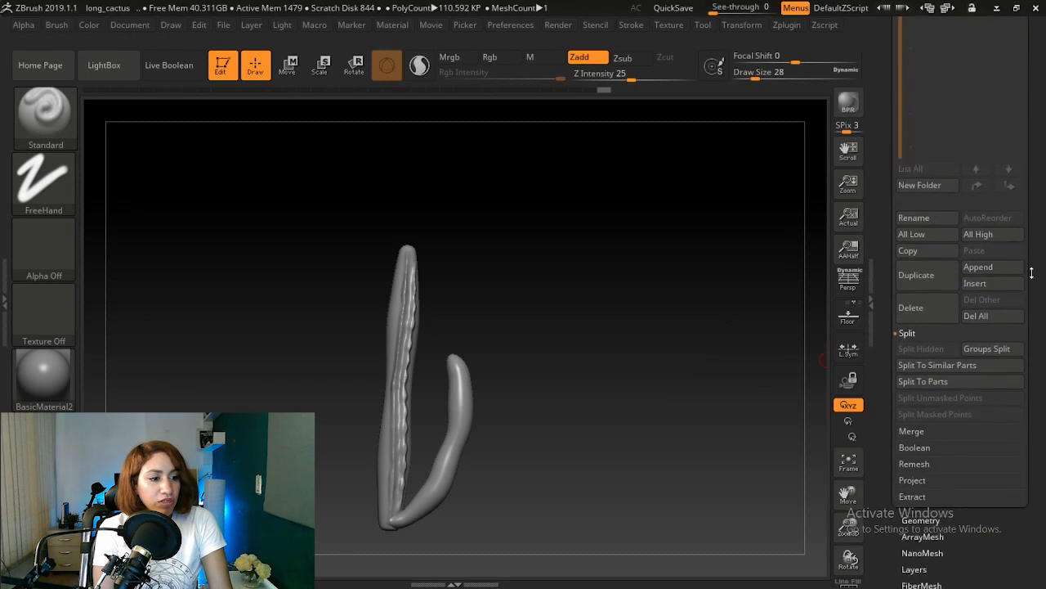
{"action": "left_click", "coordinate": [937, 381]}
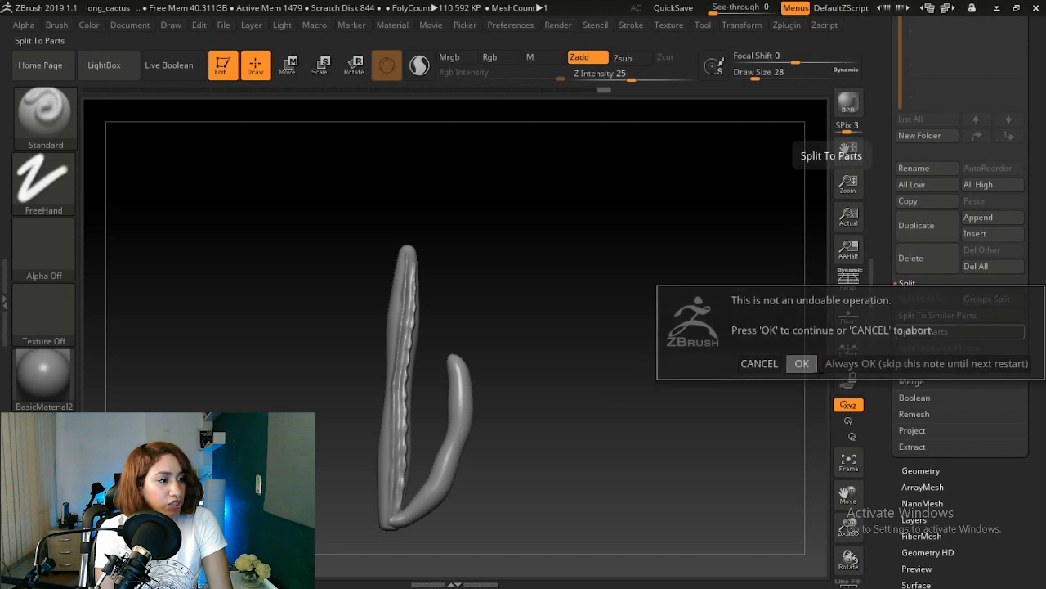
{"action": "left_click", "coordinate": [801, 363]}
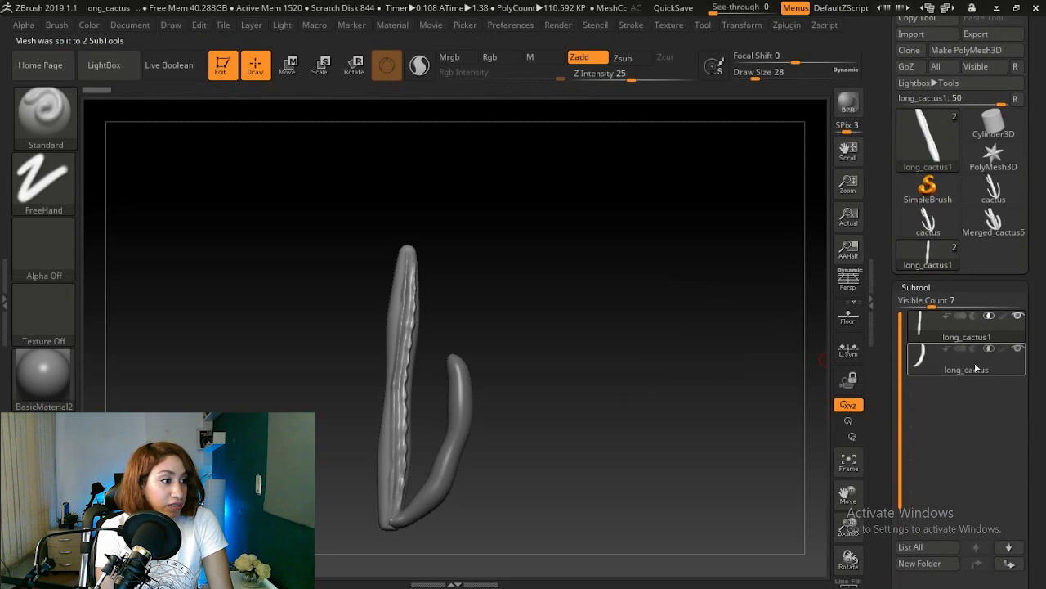
{"action": "left_click", "coordinate": [966, 369]}
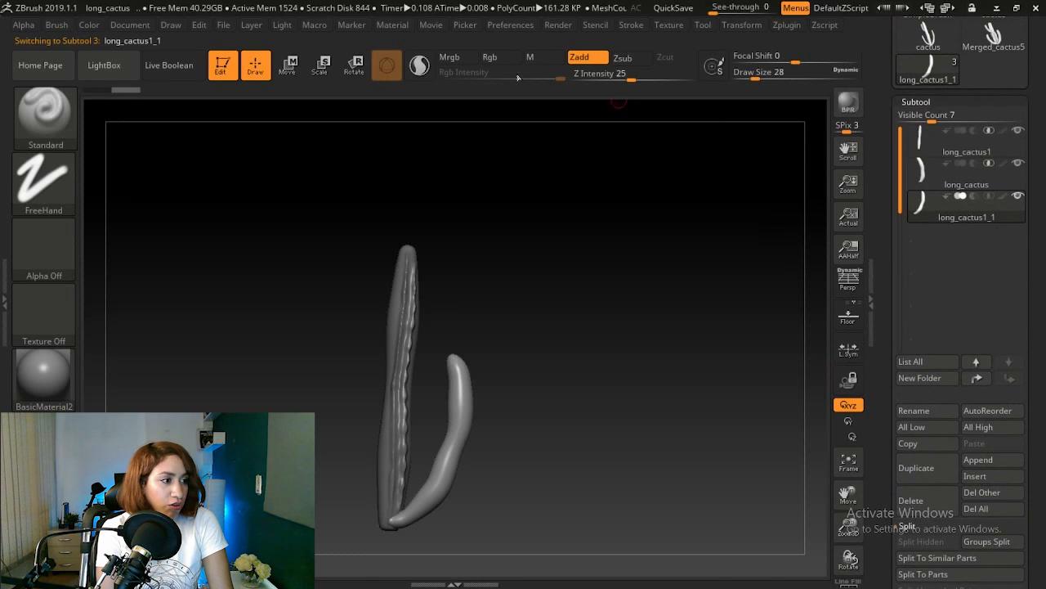
{"action": "left_click", "coordinate": [287, 65]}
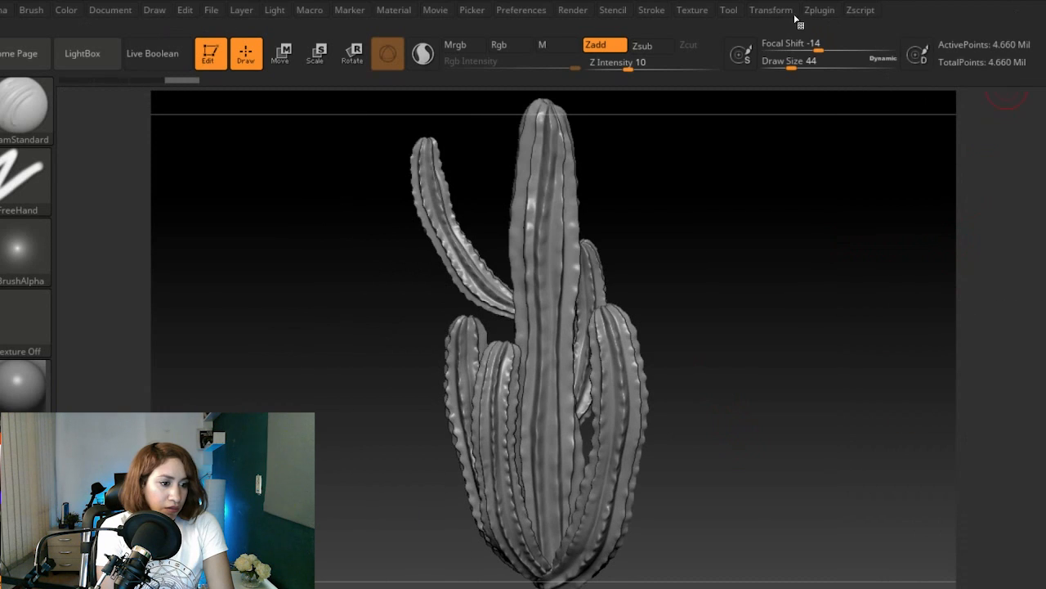
- Run Decimation Master's Decimate All on every cactus subtool
{"action": "left_click", "coordinate": [819, 10]}
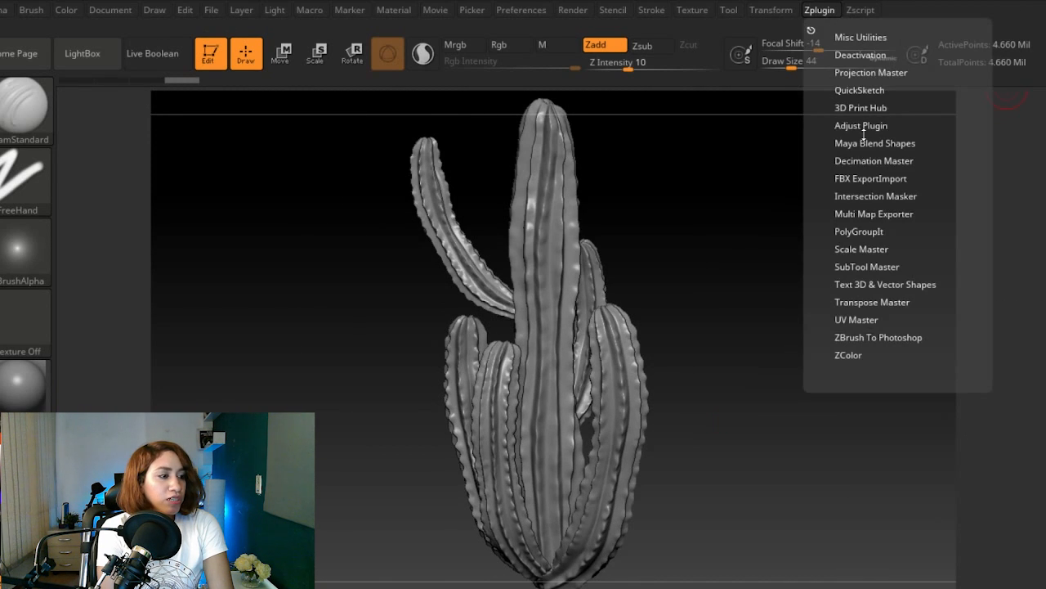
{"action": "left_click", "coordinate": [873, 161]}
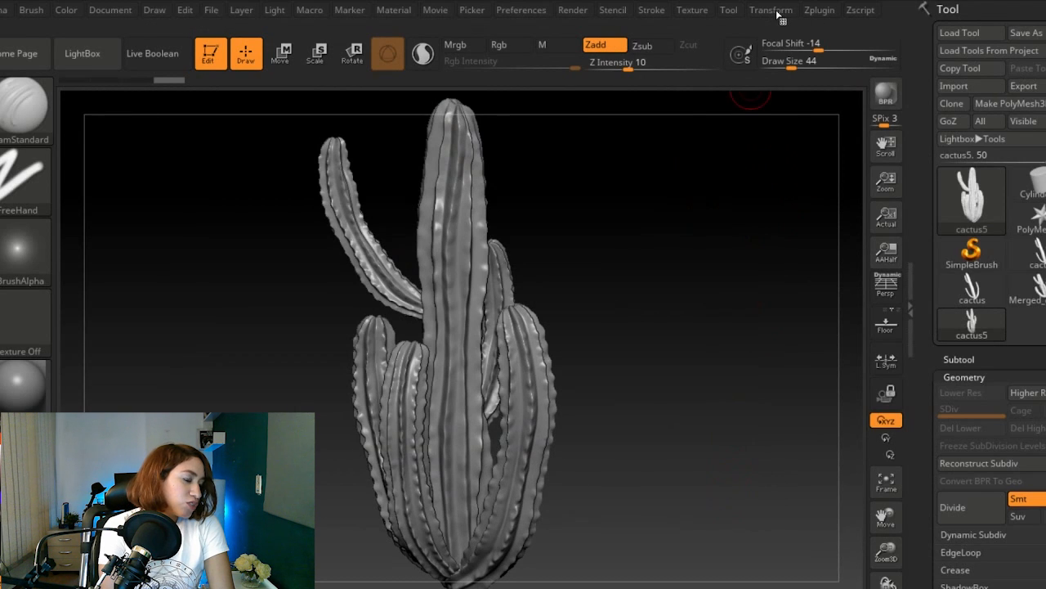
{"action": "left_click", "coordinate": [818, 8]}
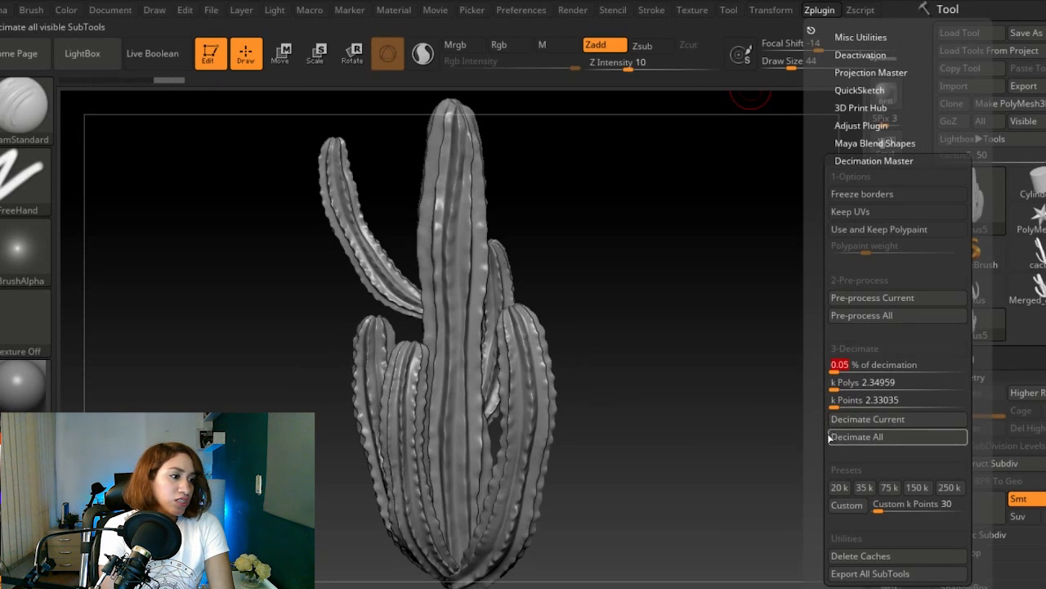
{"action": "mouse_move", "coordinate": [867, 419]}
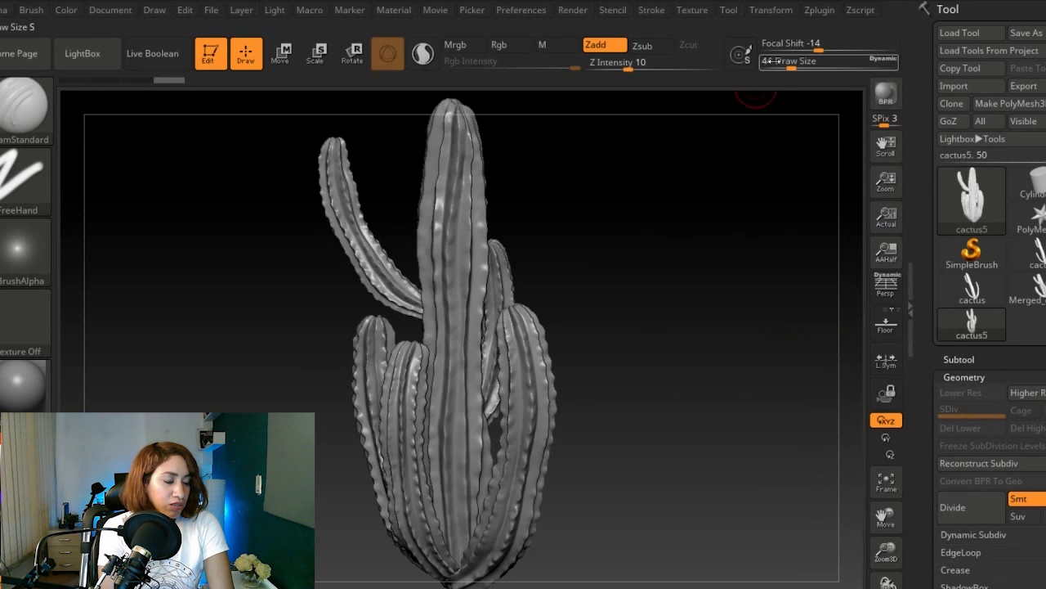
{"action": "left_click", "coordinate": [966, 505]}
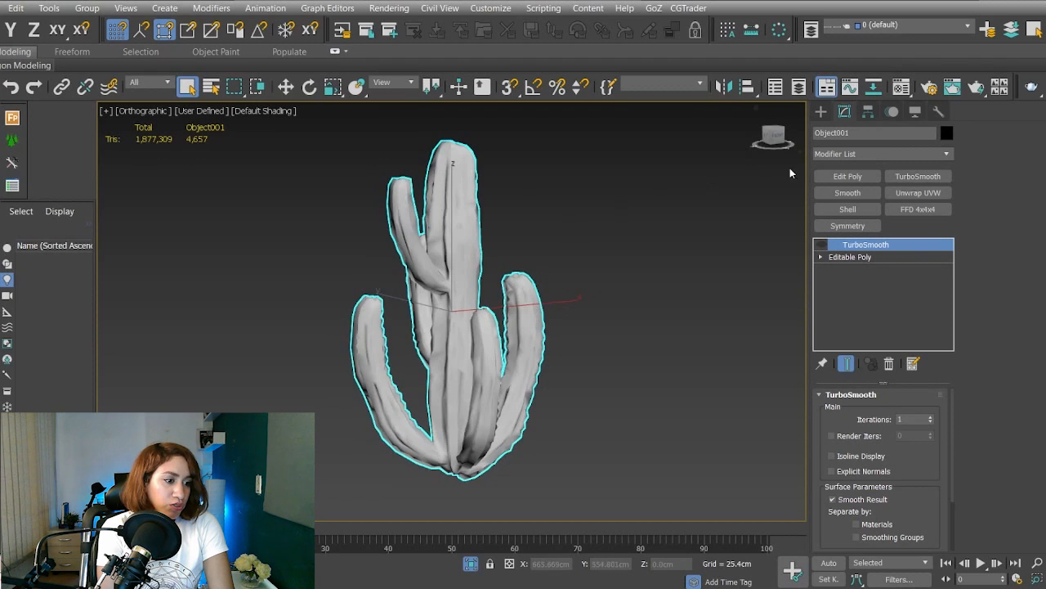
- Add an Unwrap UVW modifier to Object001 and open its UV Editor
{"action": "left_click", "coordinate": [918, 192]}
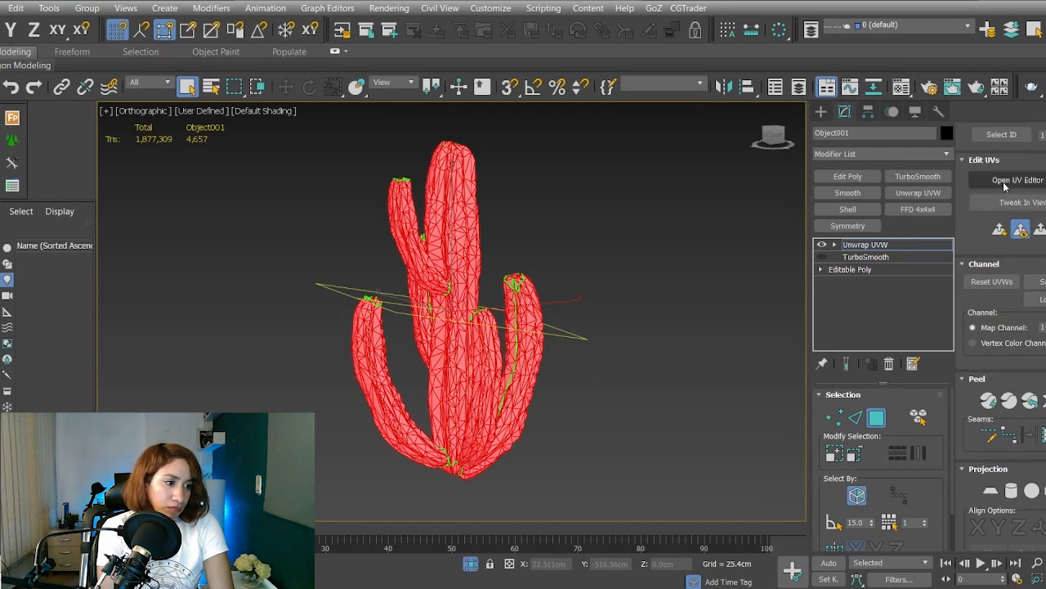
{"action": "left_click", "coordinate": [1014, 179]}
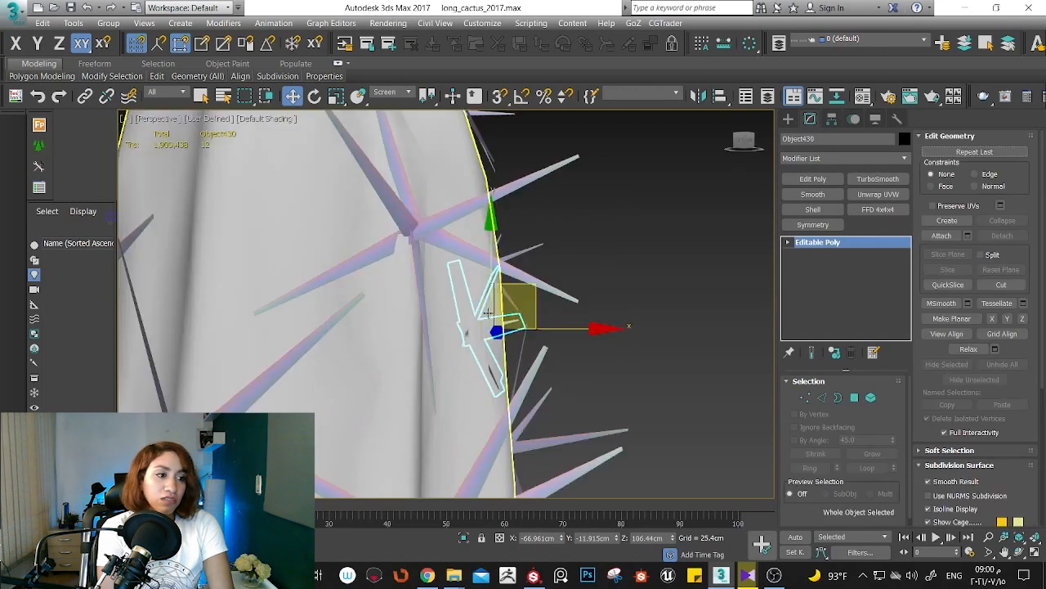
- Move extra needle cluster objects onto the cactus stem's edge with the Move gizmo
{"action": "left_click", "coordinate": [315, 96]}
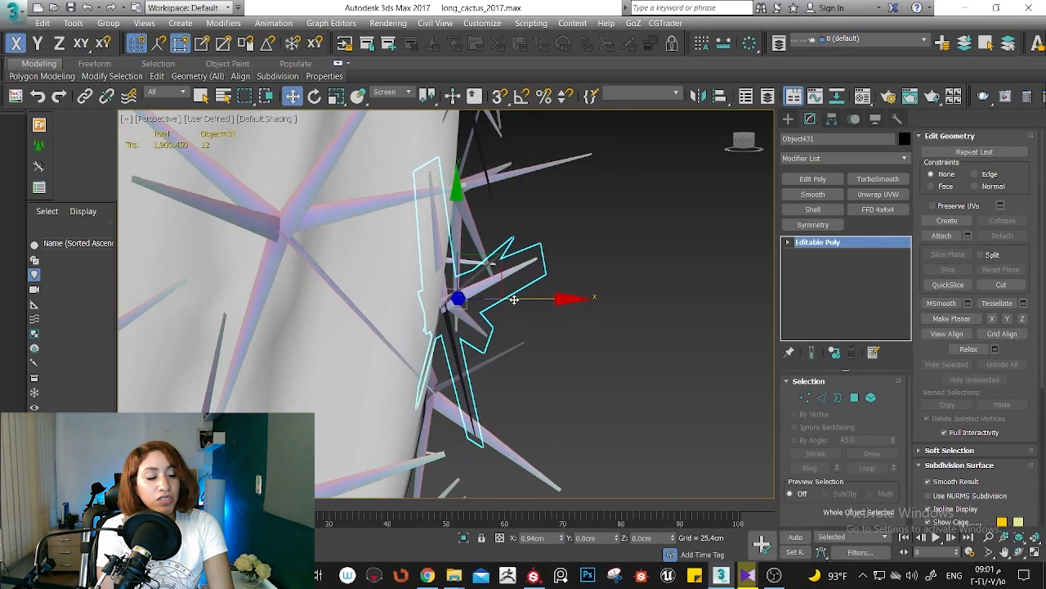
{"action": "left_click", "coordinate": [314, 96]}
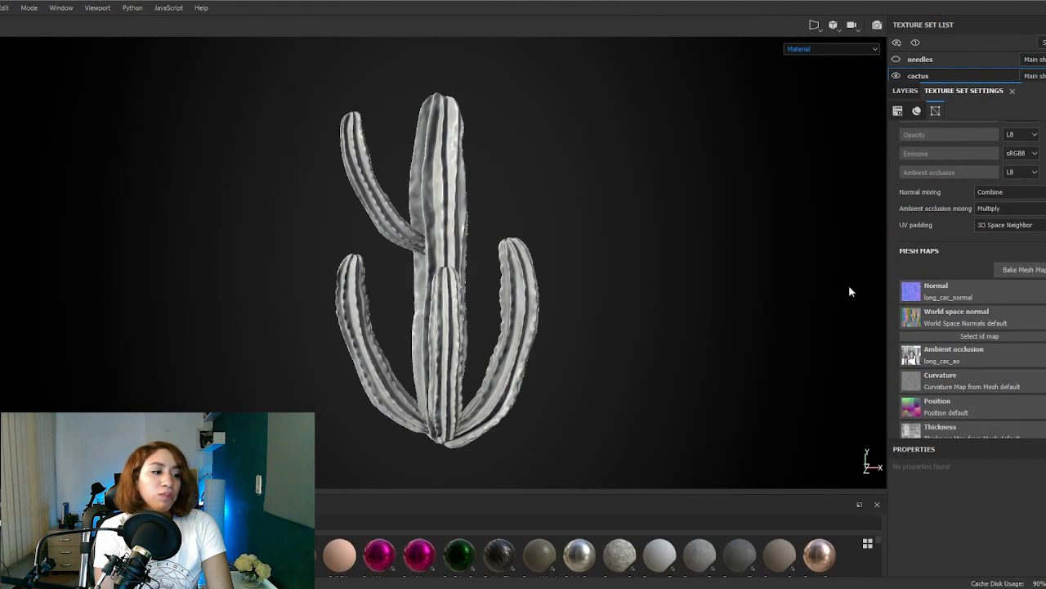
{"action": "mouse_move", "coordinate": [560, 243]}
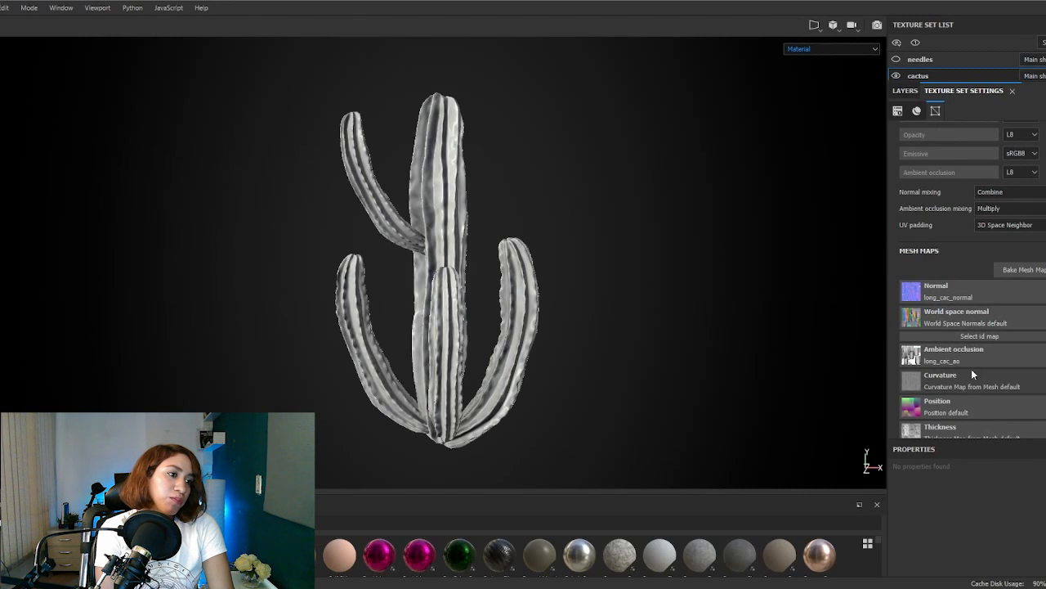
- Review the common bake parameters and bake the cactus set's mesh maps
{"action": "left_click", "coordinate": [1020, 269]}
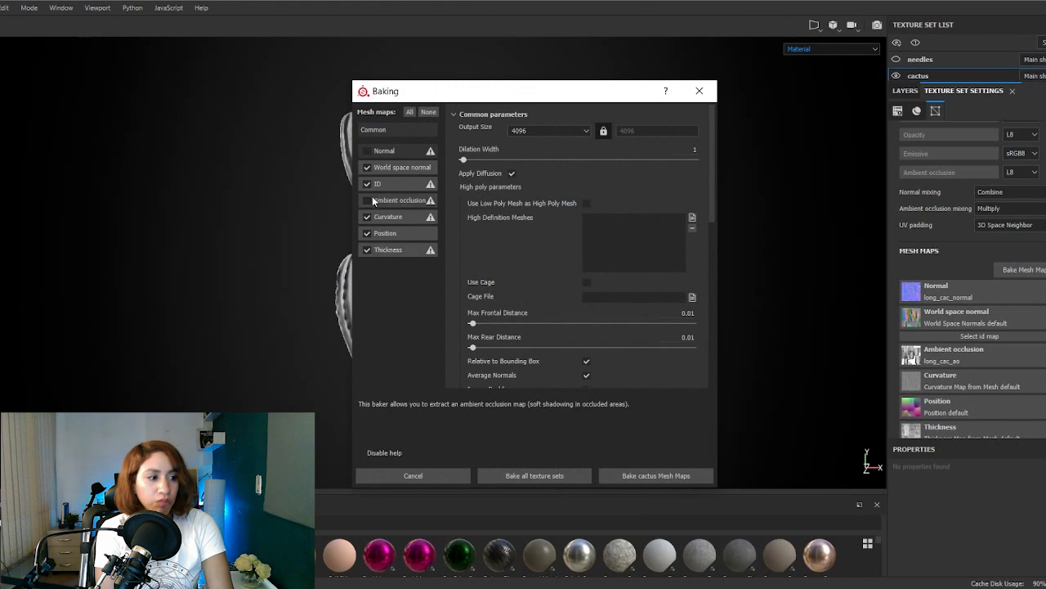
{"action": "scroll", "scroll_direction": "down", "scroll_amount": 3}
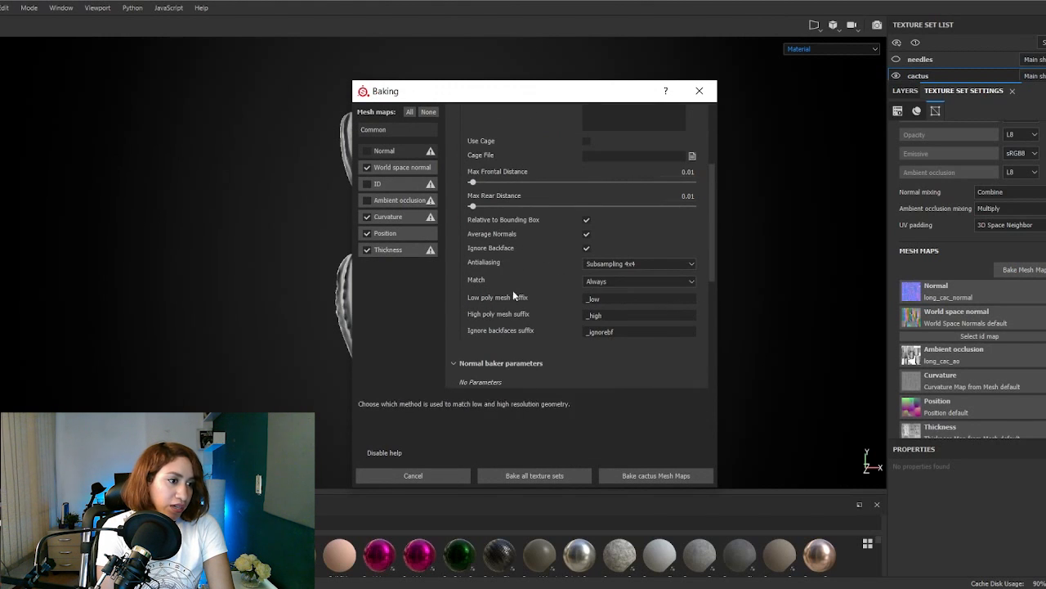
{"action": "left_click", "coordinate": [640, 264]}
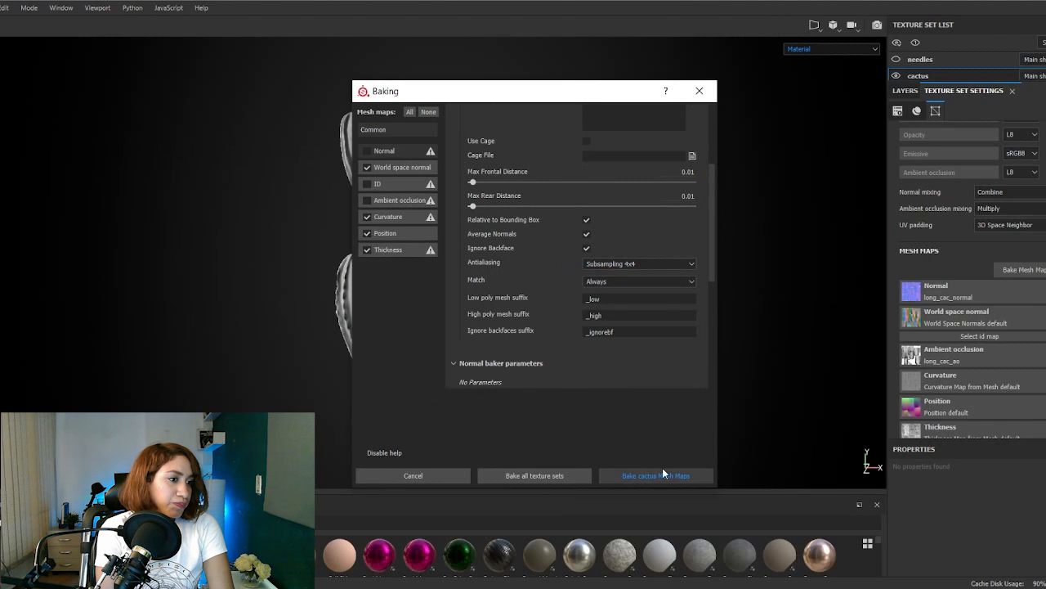
{"action": "left_click", "coordinate": [655, 475]}
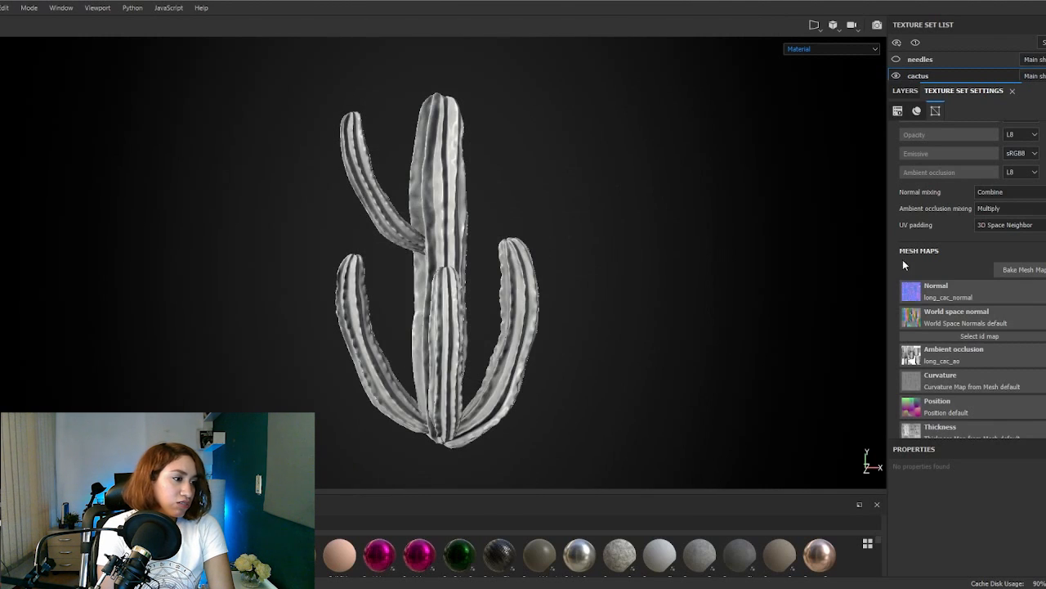
{"action": "left_click", "coordinate": [920, 59]}
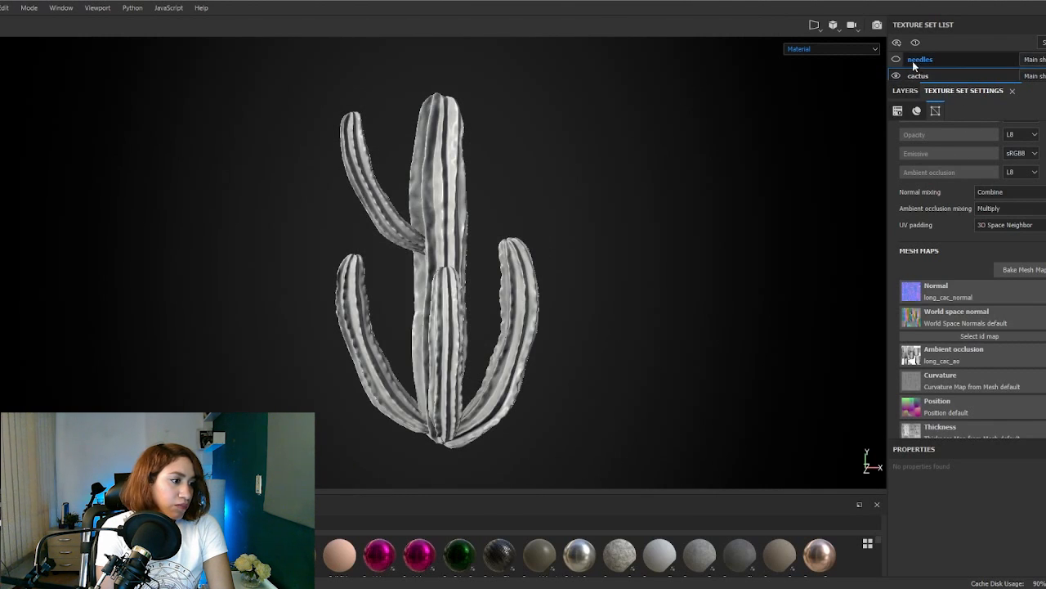
- Tune the green Base Color swatches of the cactus base and variation fill layers
{"action": "left_click", "coordinate": [921, 59]}
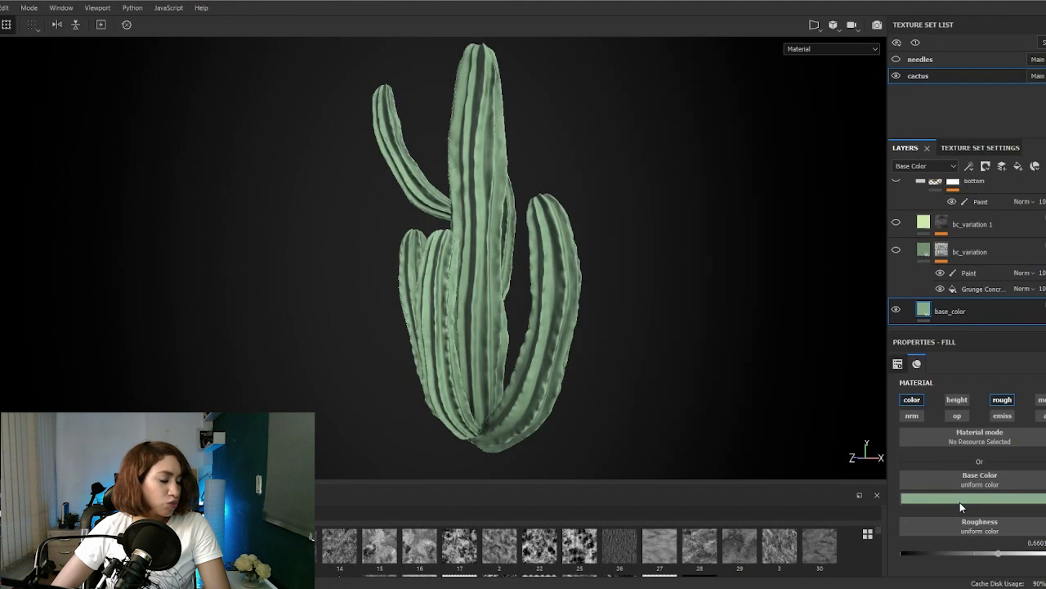
{"action": "left_click", "coordinate": [969, 497]}
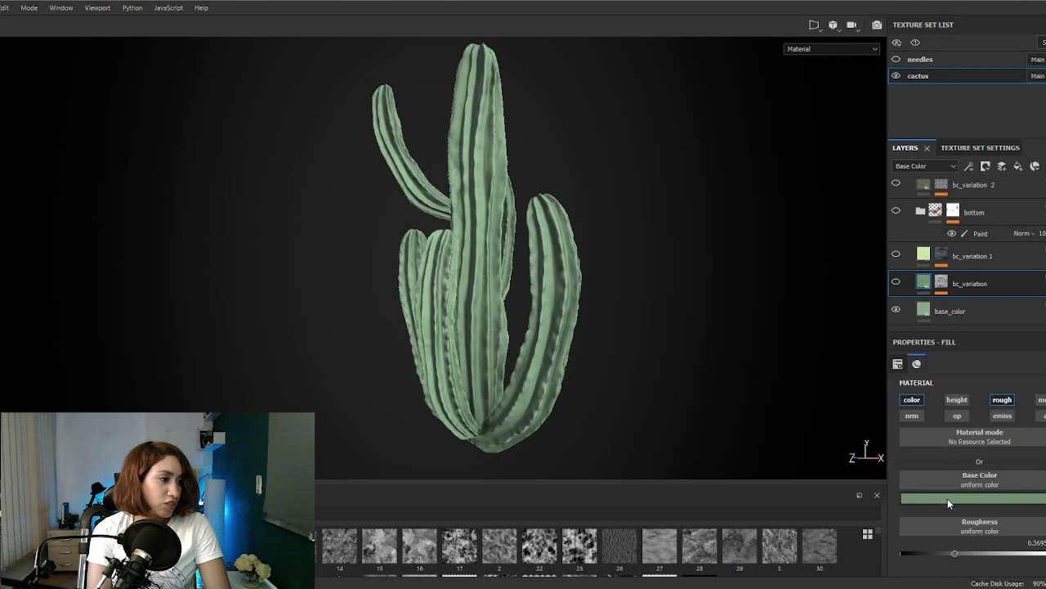
{"action": "left_click", "coordinate": [947, 498]}
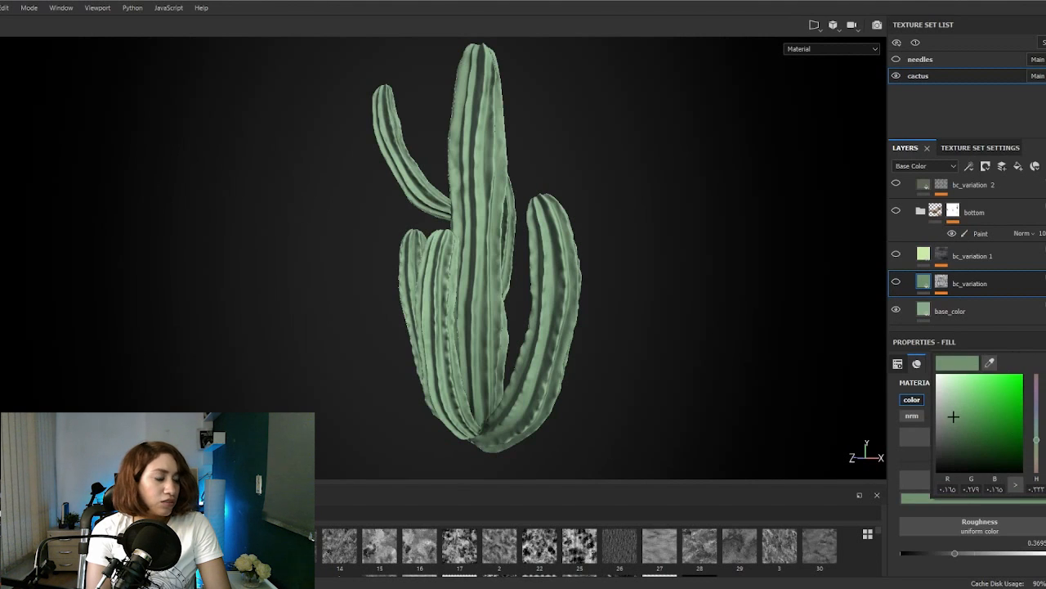
{"action": "left_click", "coordinate": [970, 283]}
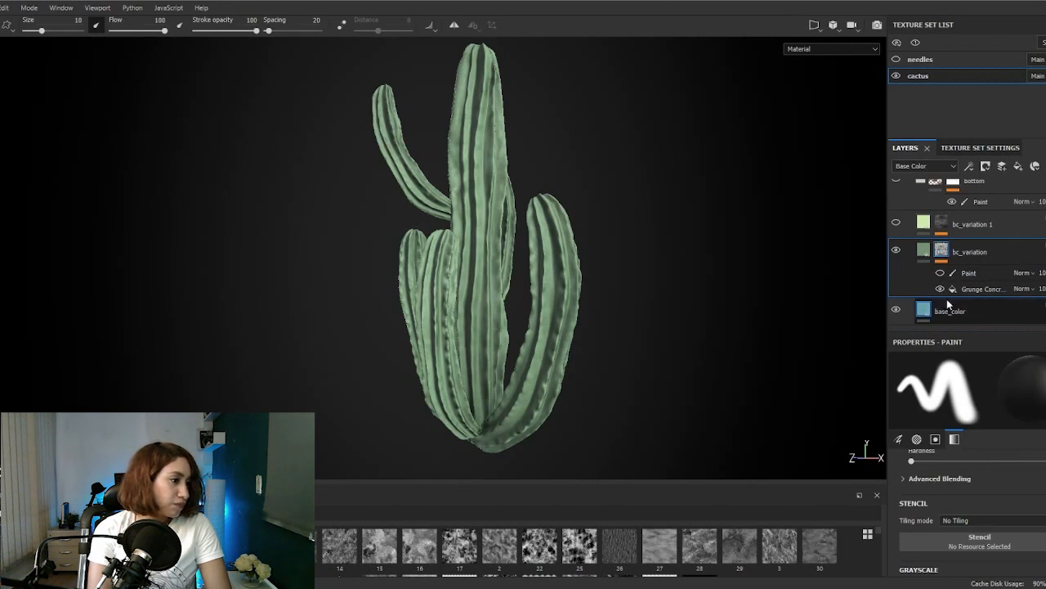
- Rescale the Grunge Concrete Burnt mask, tweak the green tint, and give bc_variation 1 a grayscale texture
{"action": "left_click", "coordinate": [981, 288]}
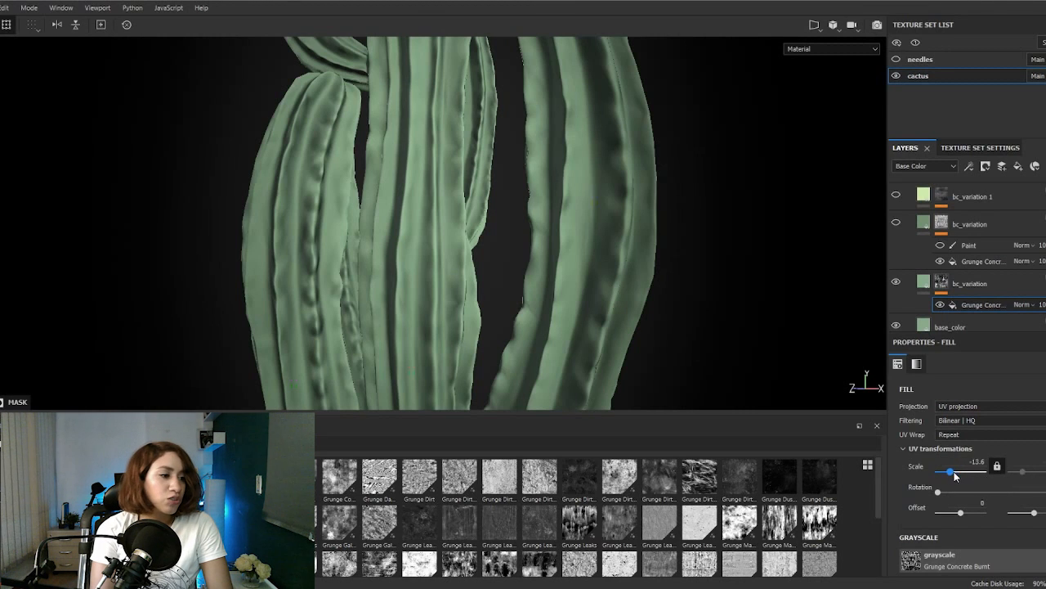
{"action": "left_click_drag", "start_coordinate": [950, 472], "coordinate": [963, 472]}
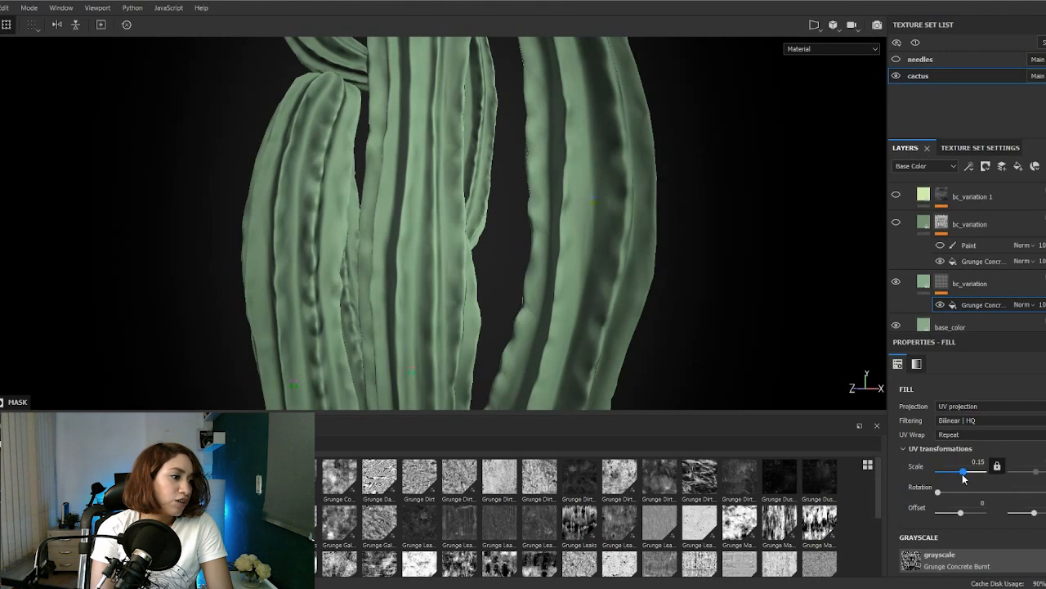
{"action": "left_click_drag", "start_coordinate": [963, 471], "coordinate": [968, 472]}
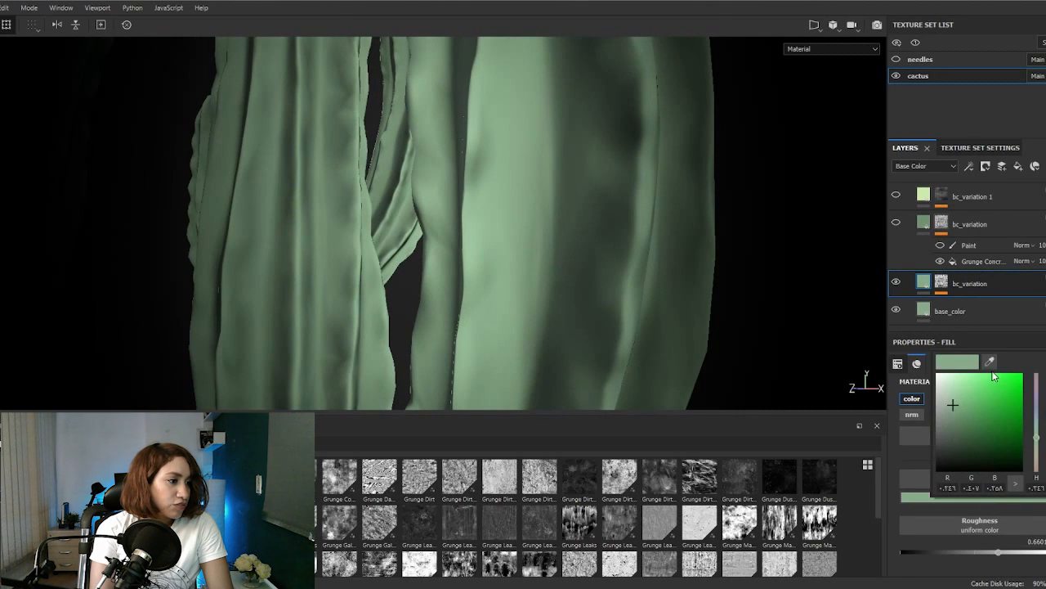
{"action": "left_click", "coordinate": [923, 283]}
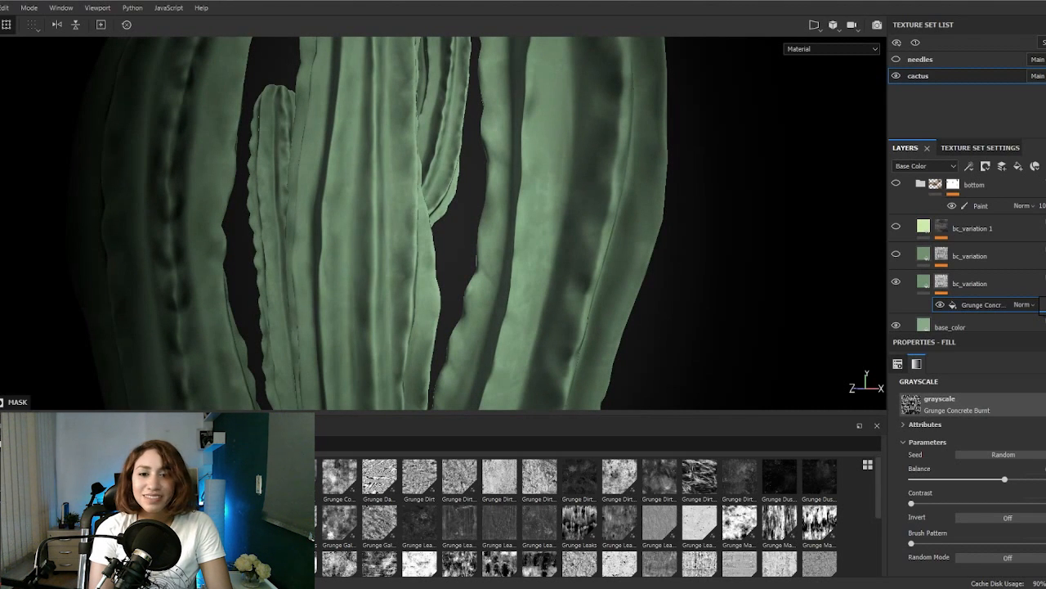
{"action": "left_click", "coordinate": [896, 284]}
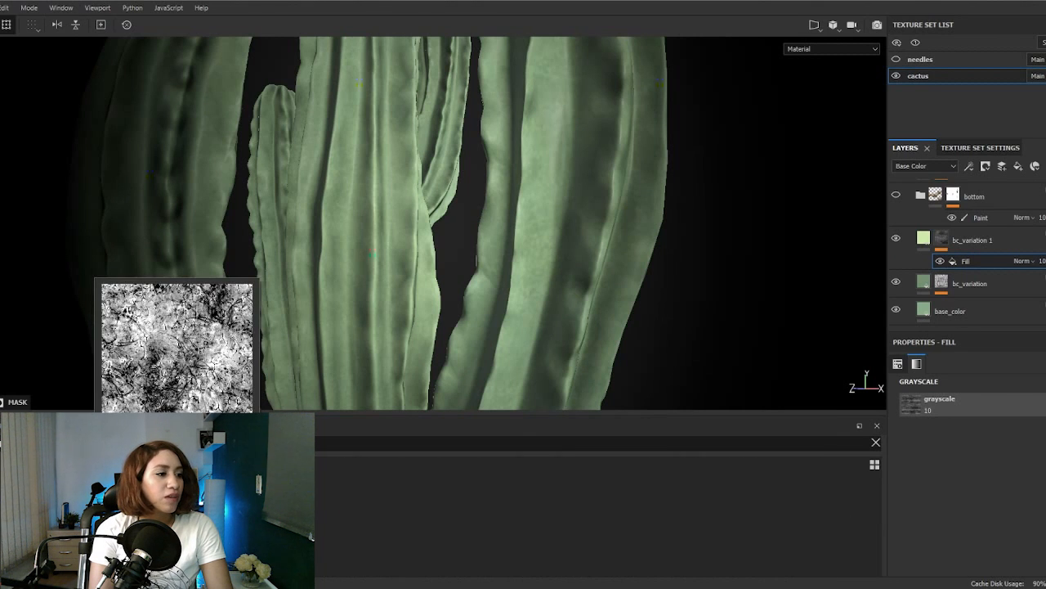
- Add a brown Multiply fill layer named dirt with a black mask and Position generator
{"action": "left_click", "coordinate": [910, 401]}
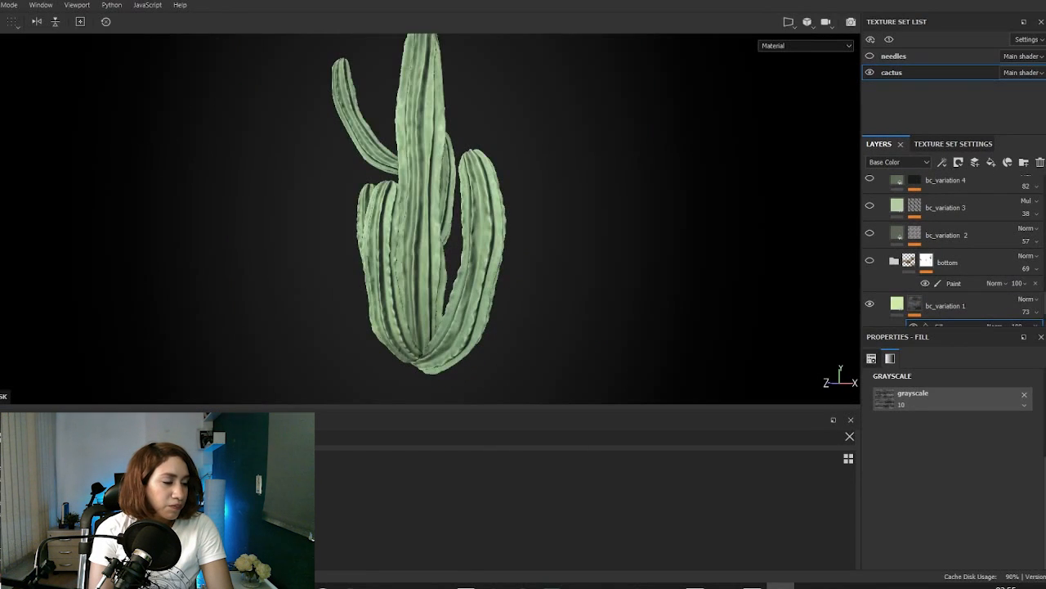
{"action": "left_click", "coordinate": [870, 261]}
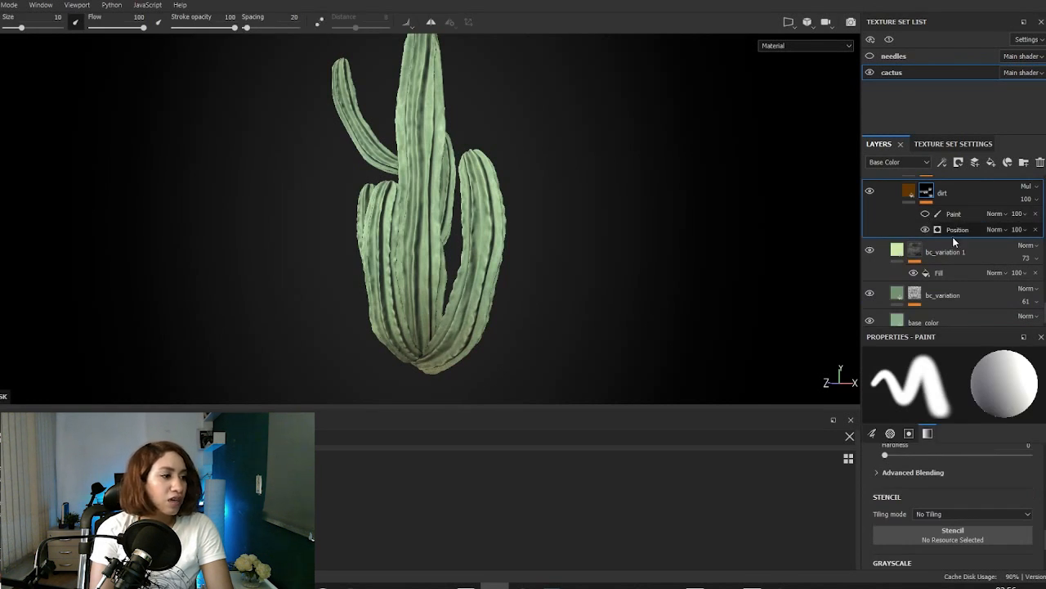
- Test the Position generator's Global Balance, settle on 0.84, and select the dirt Paint mask layer
{"action": "left_click", "coordinate": [957, 229]}
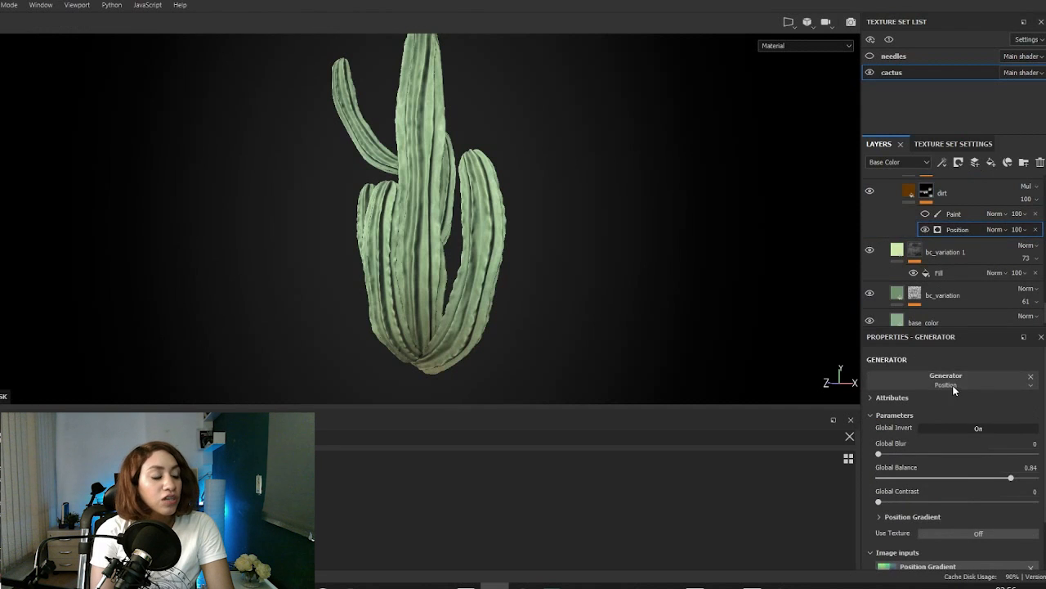
{"action": "left_click", "coordinate": [946, 384]}
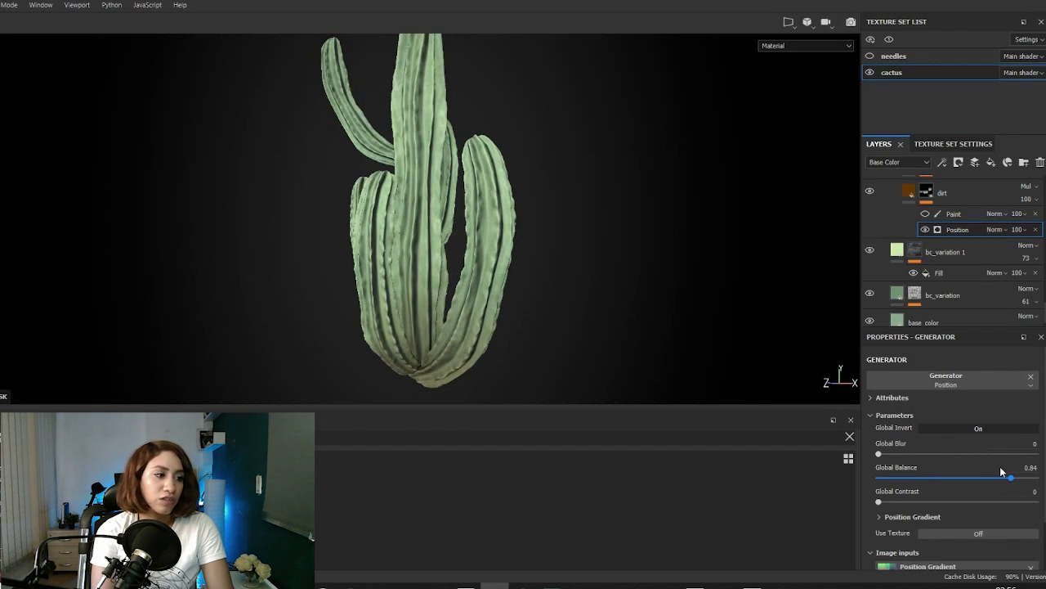
{"action": "left_click_drag", "start_coordinate": [1013, 477], "coordinate": [1035, 478]}
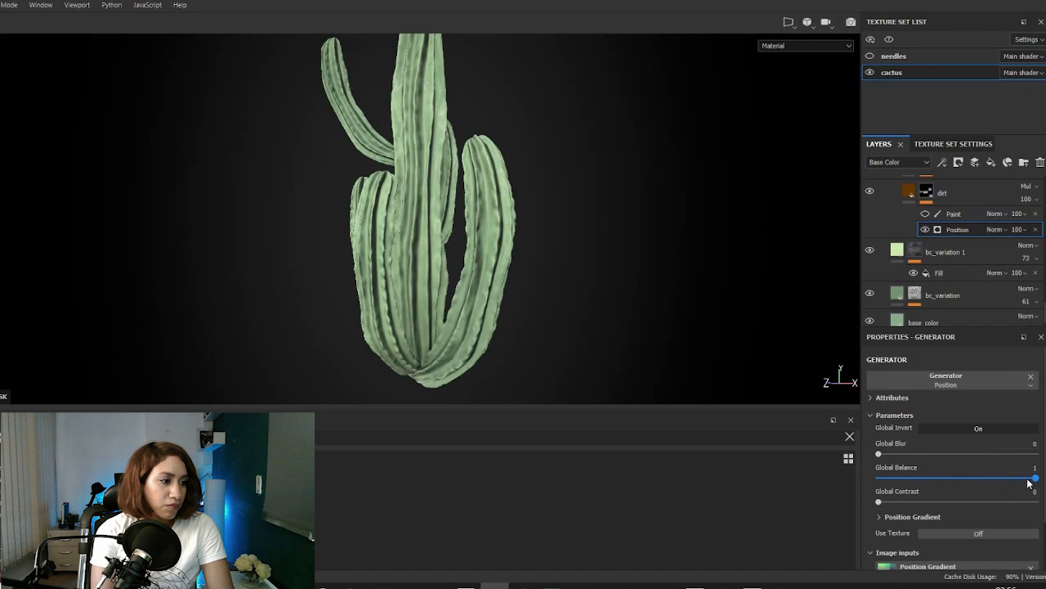
{"action": "left_click_drag", "start_coordinate": [1035, 477], "coordinate": [931, 478]}
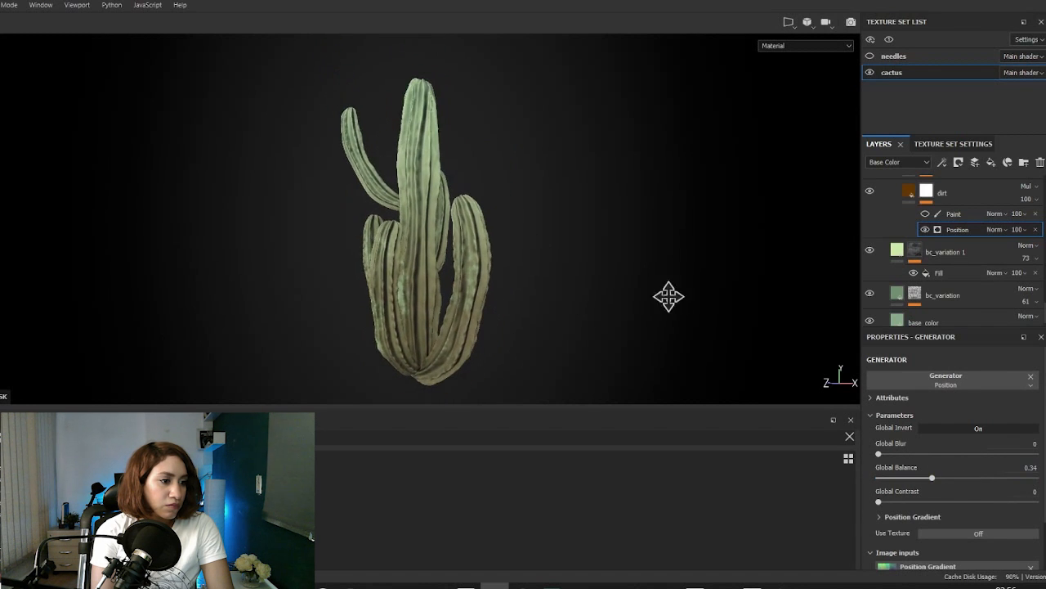
{"action": "left_click_drag", "start_coordinate": [931, 478], "coordinate": [958, 477]}
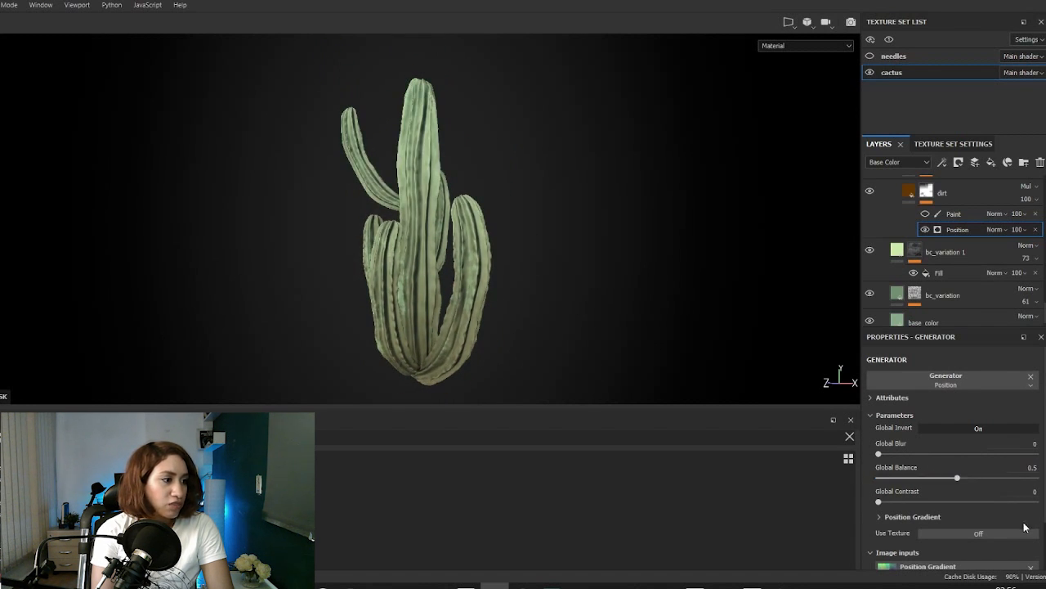
{"action": "left_click_drag", "start_coordinate": [958, 477], "coordinate": [1012, 477]}
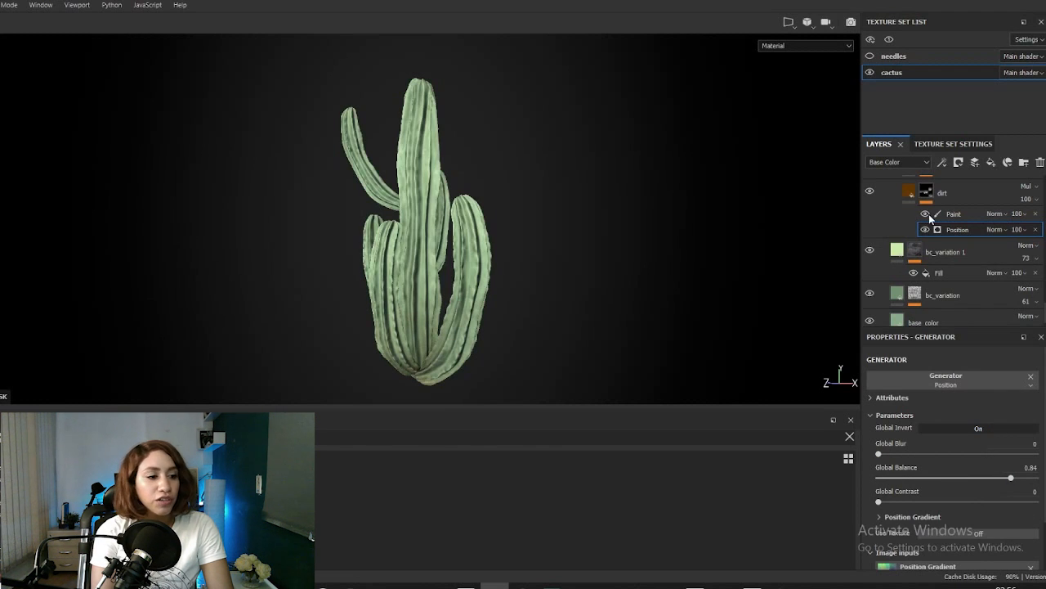
{"action": "left_click", "coordinate": [952, 213]}
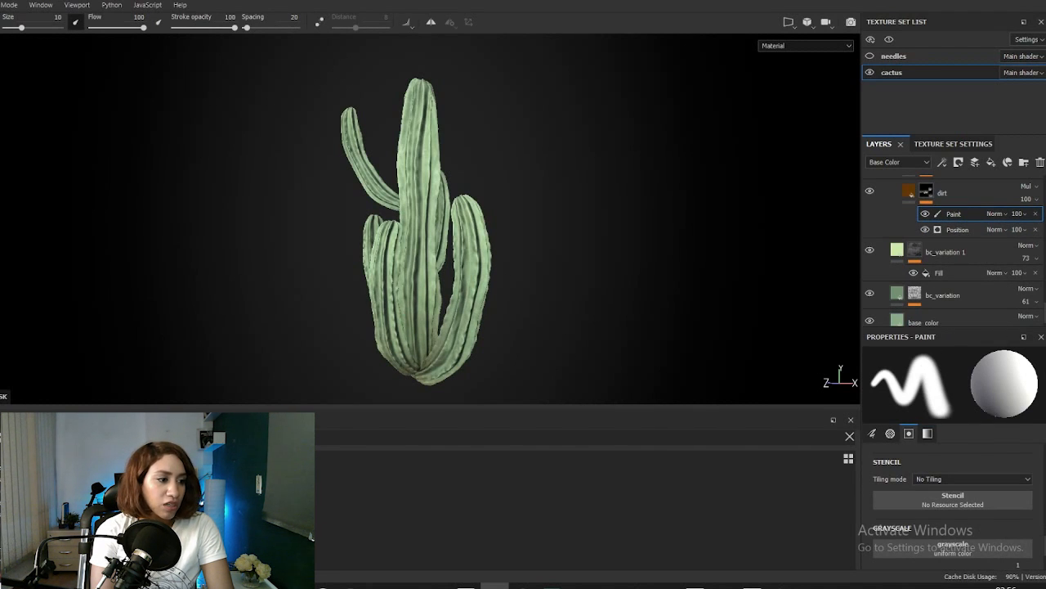
{"action": "left_click", "coordinate": [793, 517]}
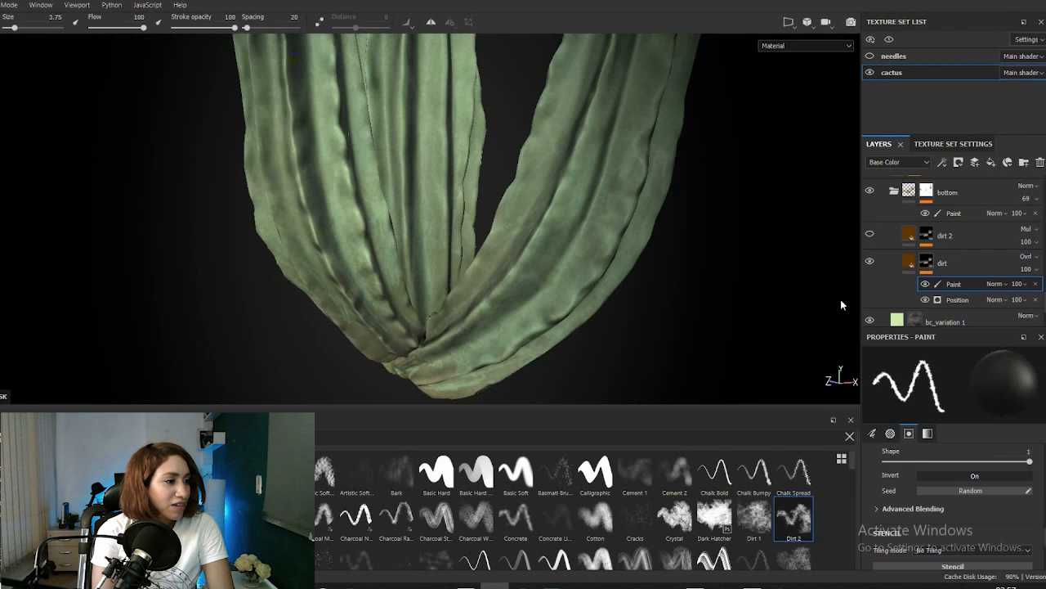
- Paint with the Dirt 2 brush on the dirt and dirt 2 masks around the base
{"action": "left_click", "coordinate": [944, 236]}
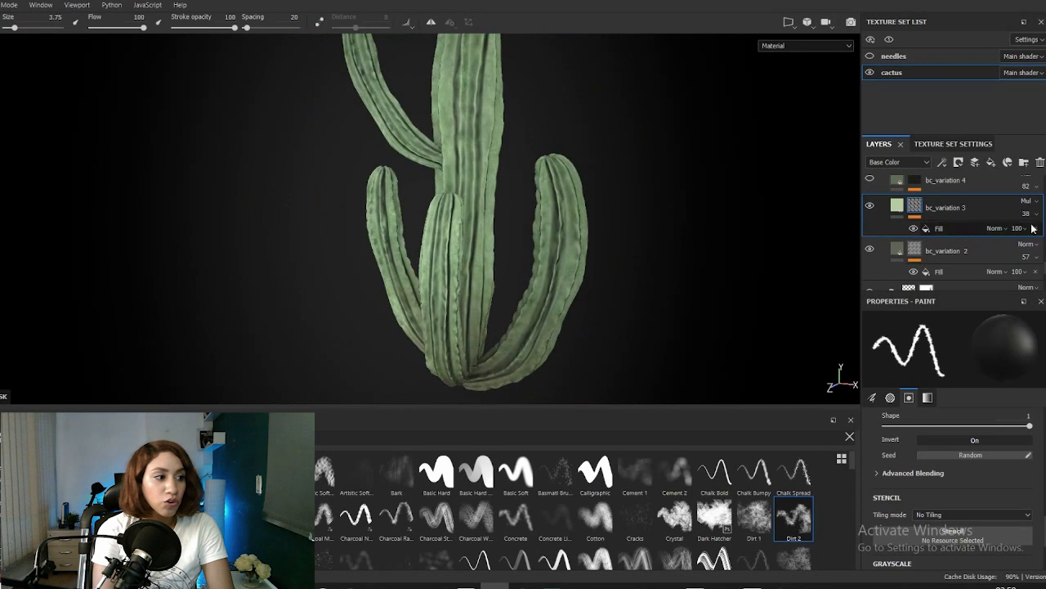
{"action": "left_click", "coordinate": [938, 228]}
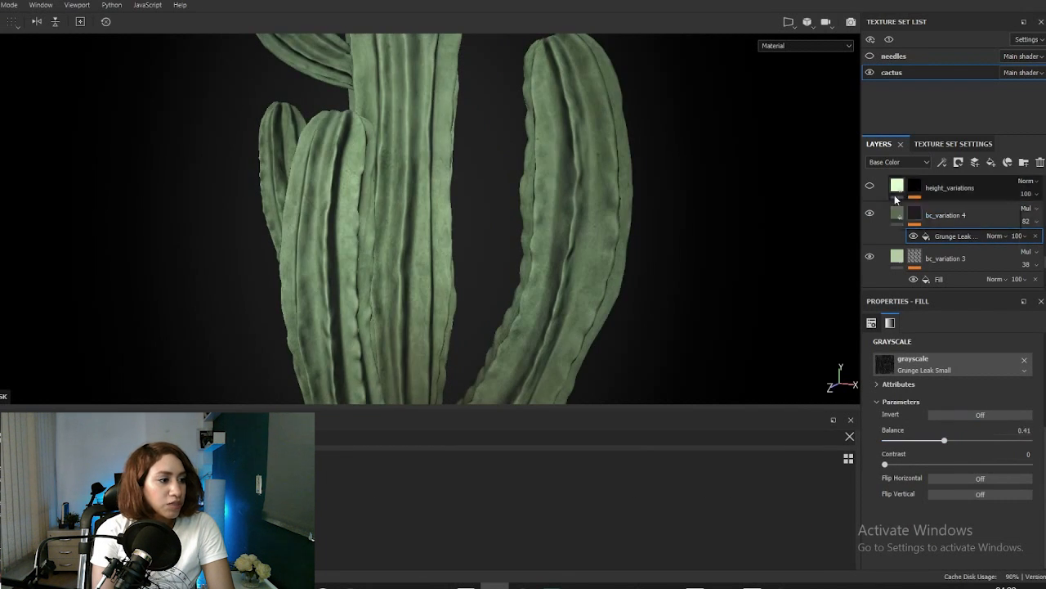
- Lower the Grunge Leak Spots balance to 0.11 and hand-paint over the height_variations mask
{"action": "left_click", "coordinate": [946, 215]}
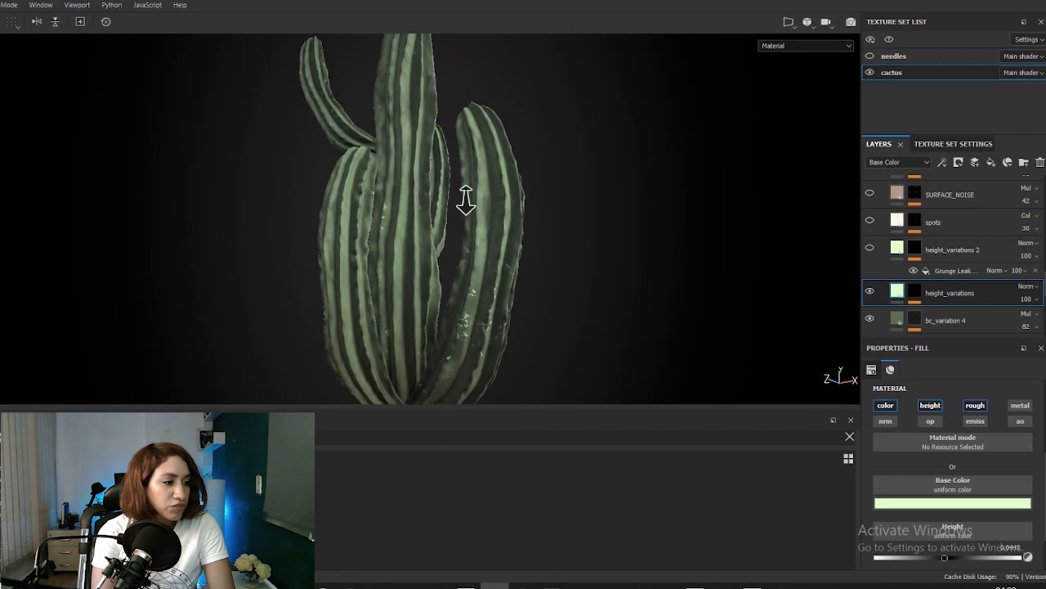
{"action": "left_click_drag", "start_coordinate": [466, 200], "coordinate": [392, 282]}
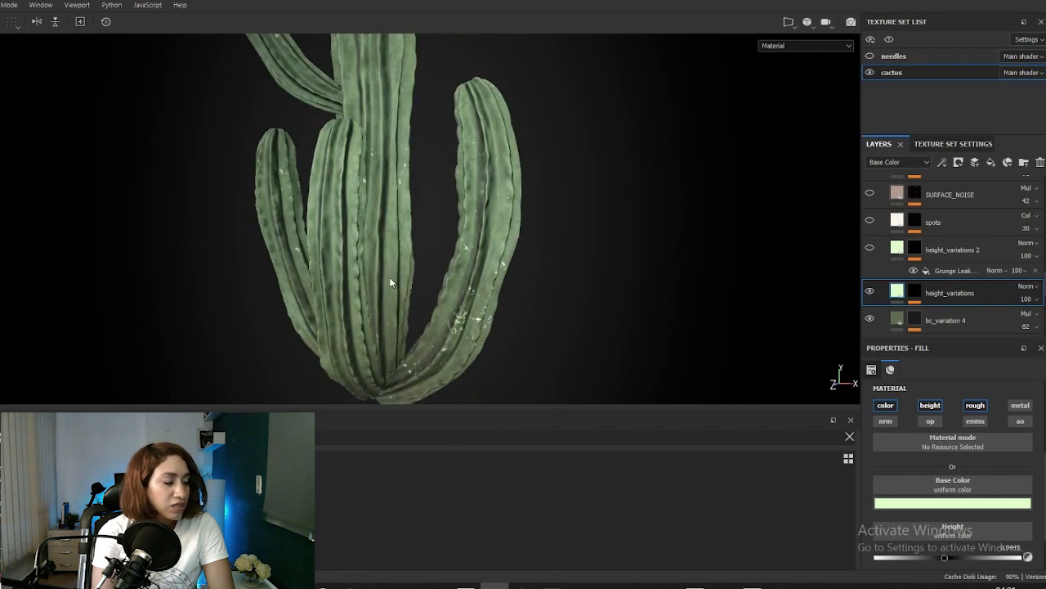
{"action": "left_click_drag", "start_coordinate": [409, 282], "coordinate": [375, 203]}
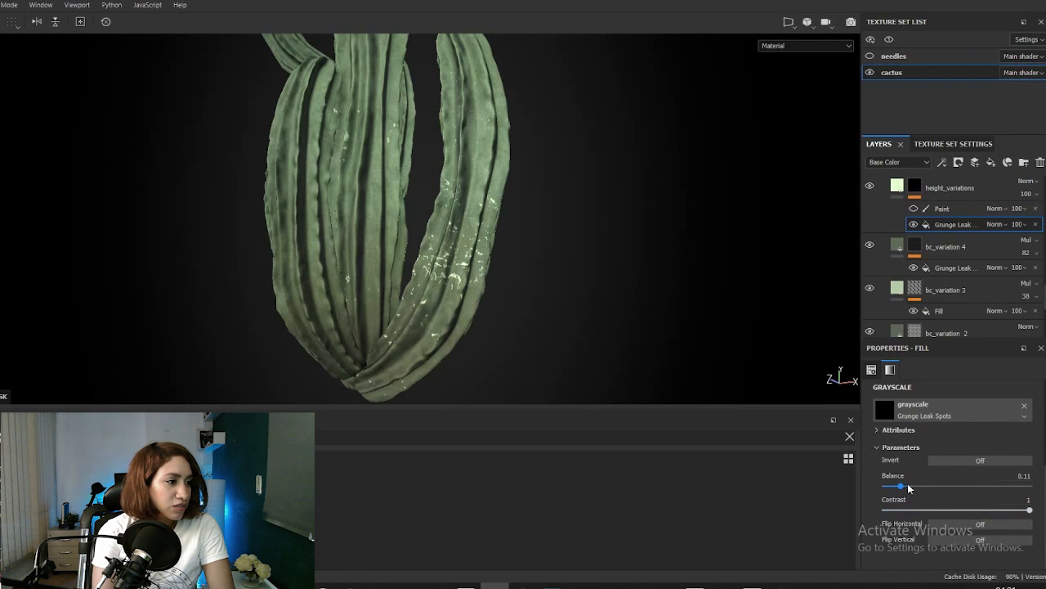
{"action": "left_click_drag", "start_coordinate": [1029, 510], "coordinate": [889, 511]}
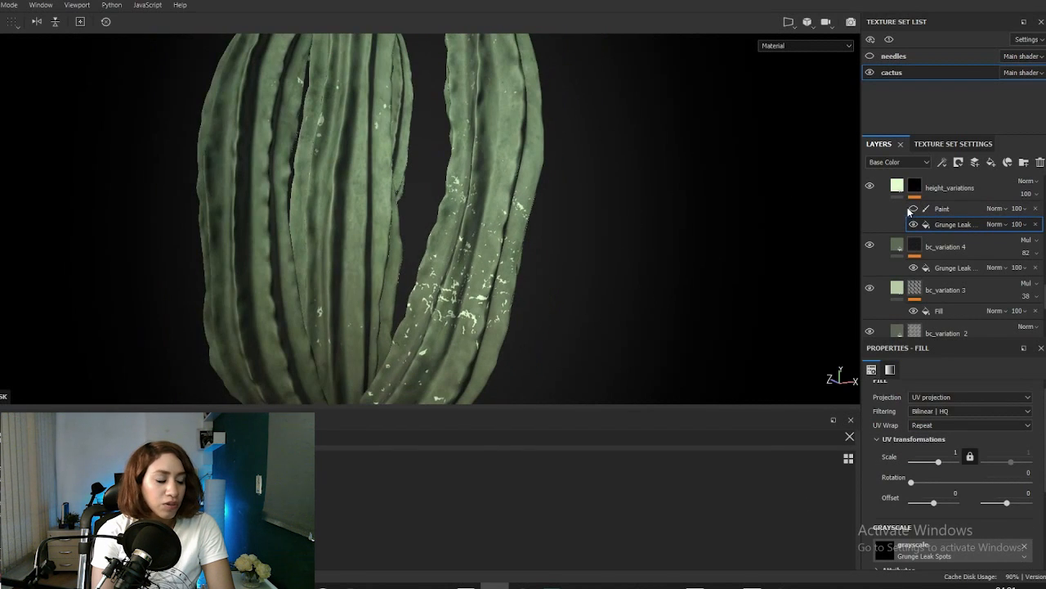
{"action": "left_click", "coordinate": [942, 209]}
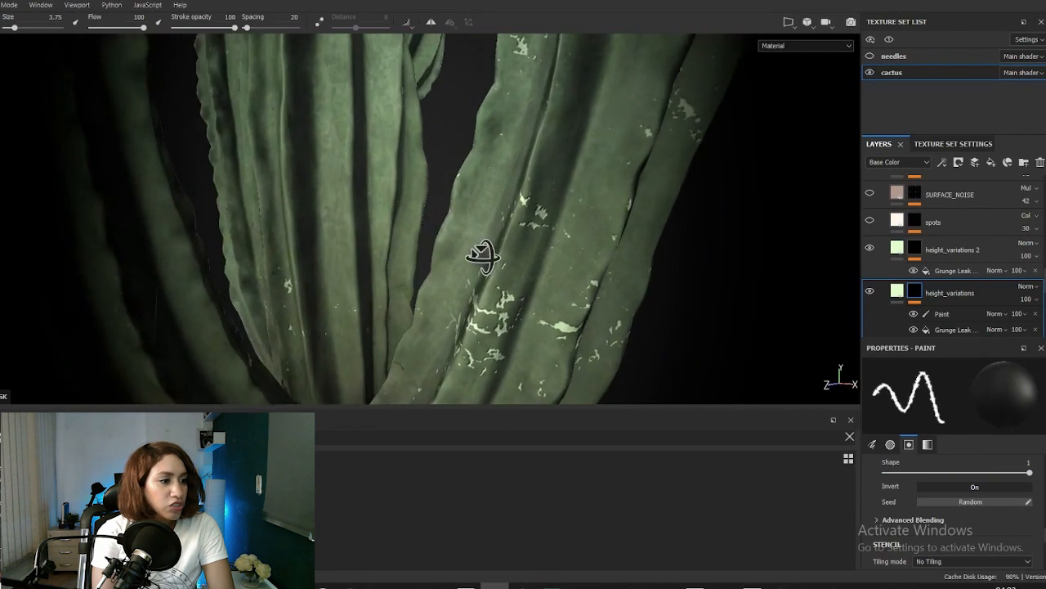
{"action": "left_click_drag", "start_coordinate": [482, 257], "coordinate": [446, 278]}
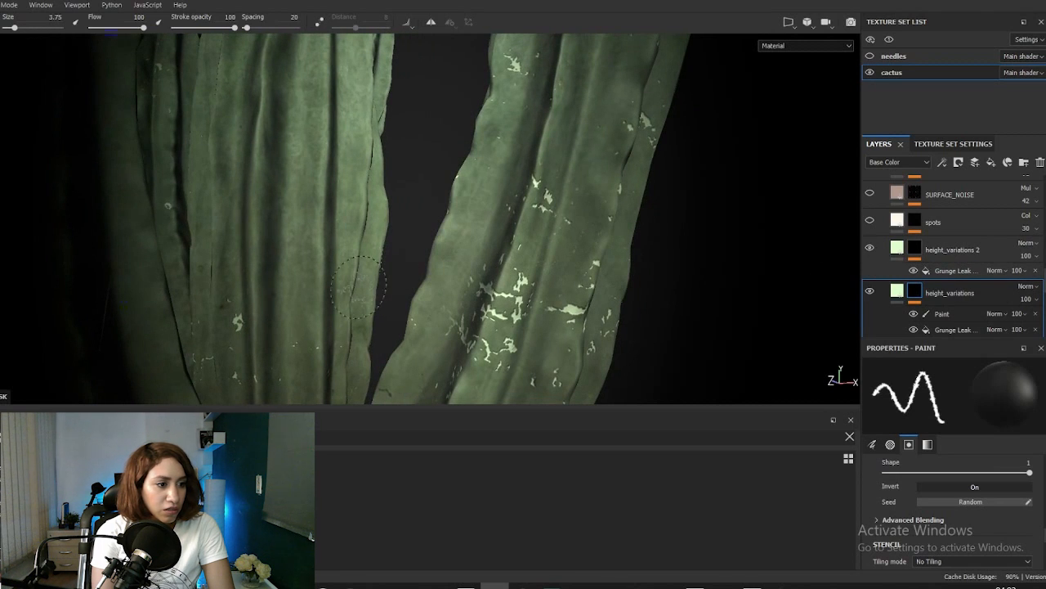
{"action": "left_click", "coordinate": [952, 249]}
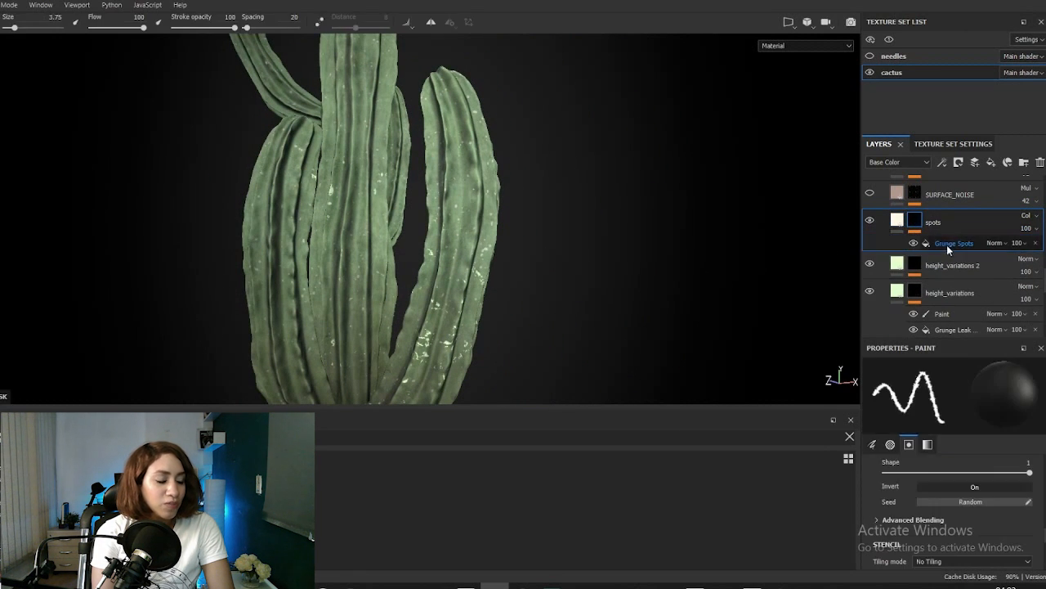
- Select the spots layer's Grunge Spots fill and drop the layer opacity to 27
{"action": "left_click", "coordinate": [954, 243]}
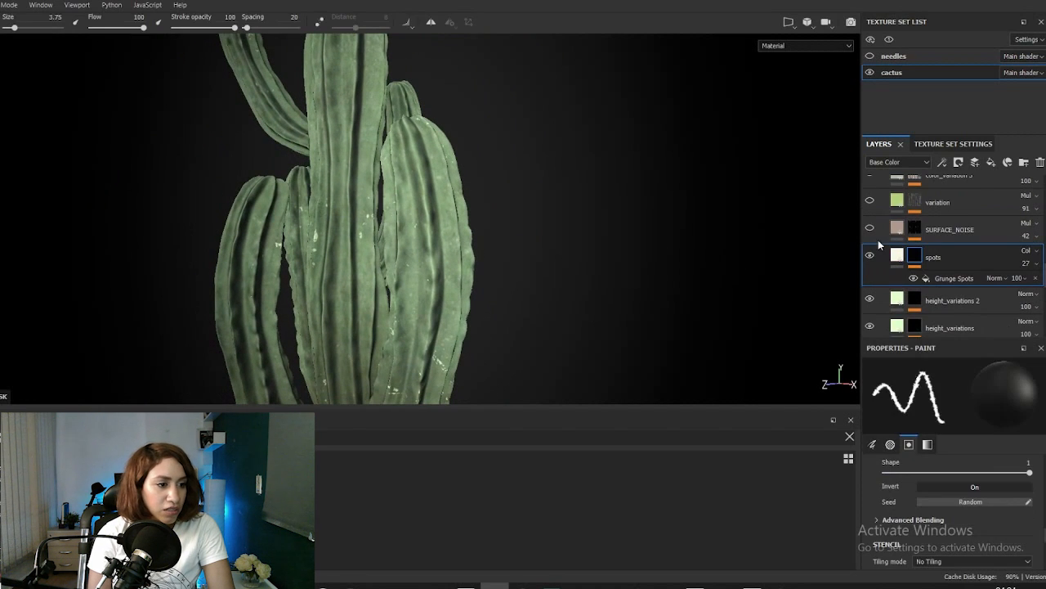
{"action": "left_click", "coordinate": [949, 229]}
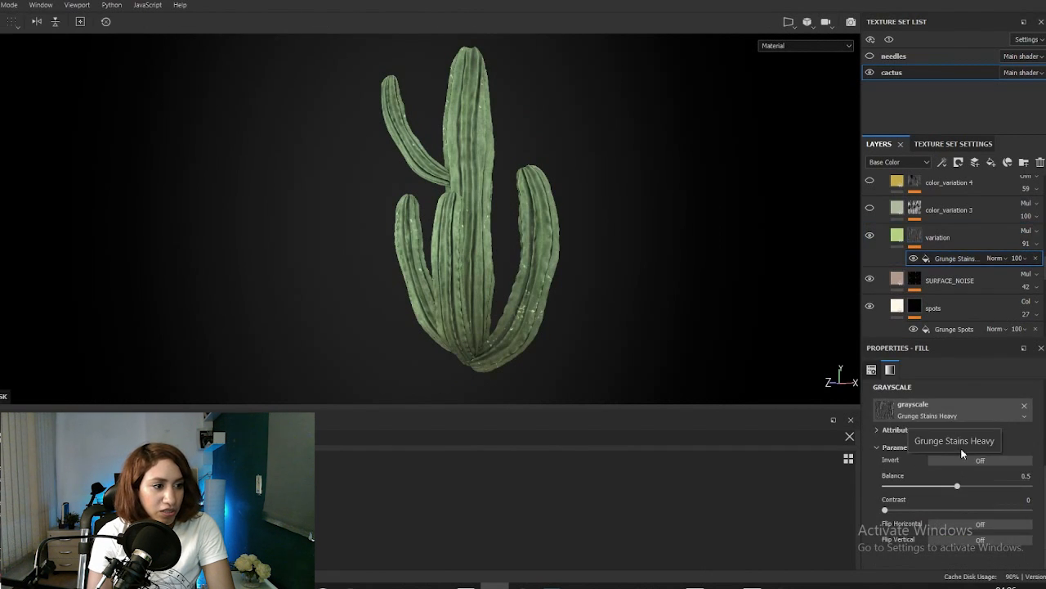
- Try higher Grunge Stains Heavy balances, return to 0.5, and inspect the color_variation 3 fill
{"action": "left_click_drag", "start_coordinate": [956, 485], "coordinate": [960, 485]}
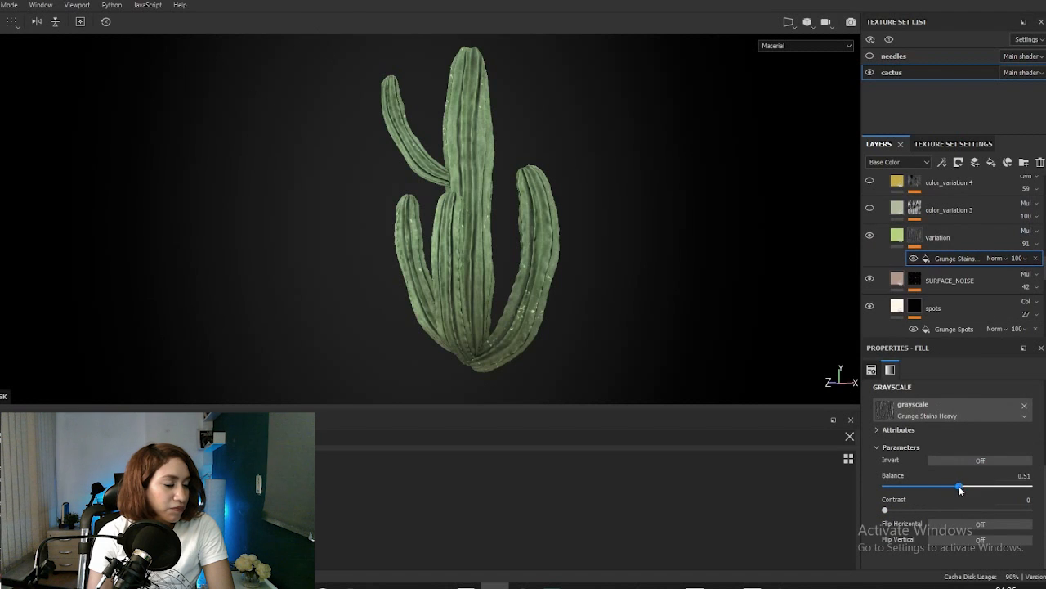
{"action": "left_click_drag", "start_coordinate": [960, 485], "coordinate": [984, 485]}
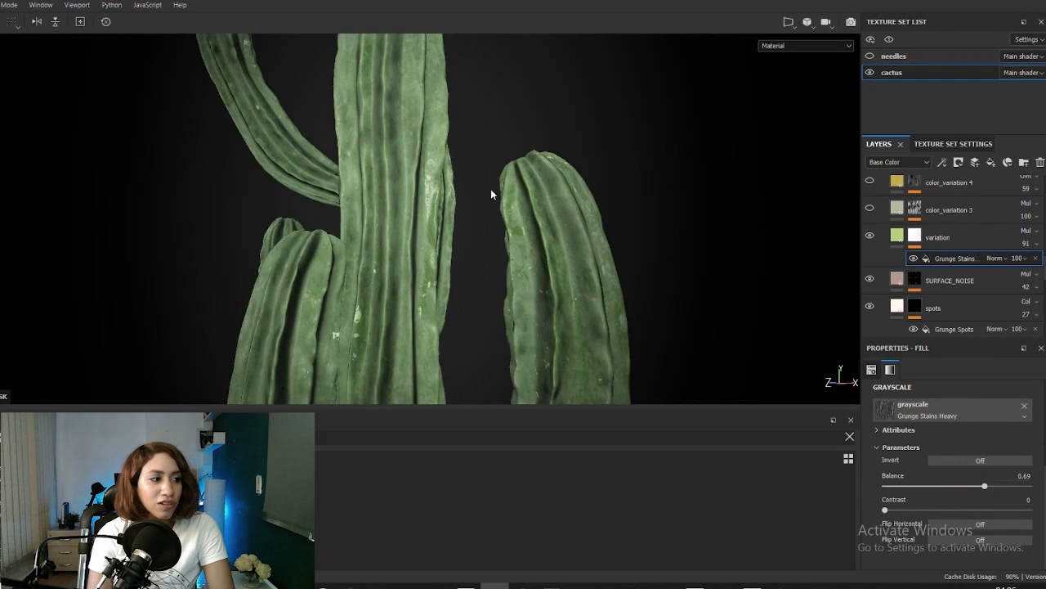
{"action": "left_click_drag", "start_coordinate": [983, 485], "coordinate": [956, 485]}
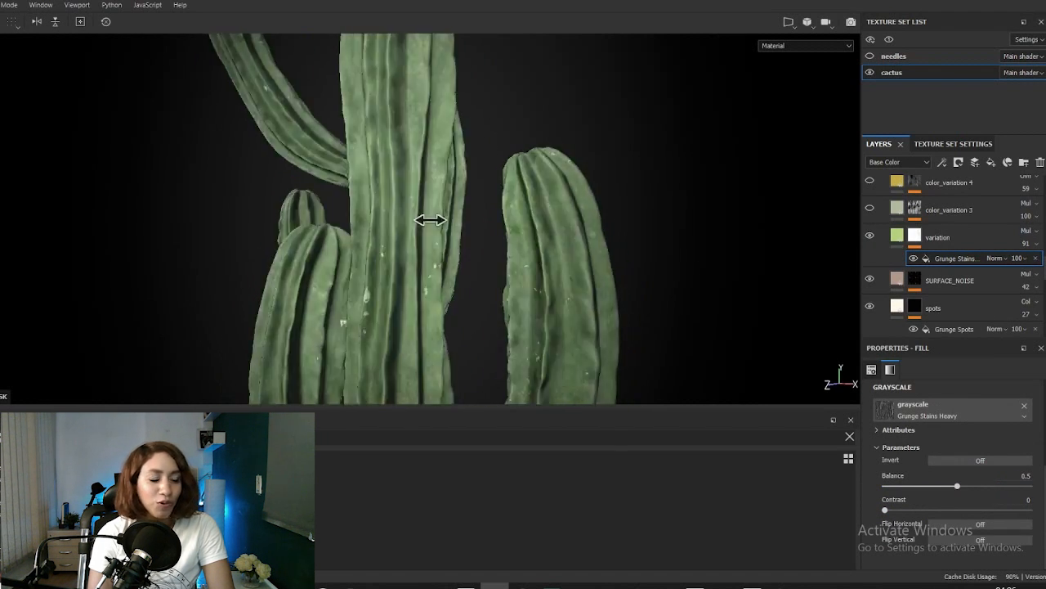
{"action": "left_click", "coordinate": [937, 237]}
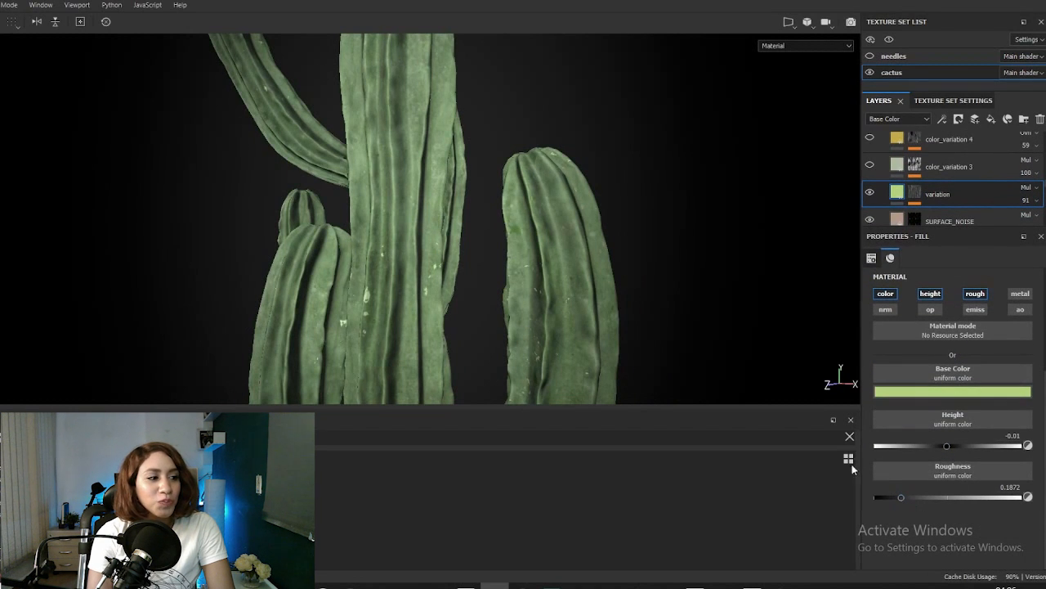
{"action": "left_click", "coordinate": [870, 164]}
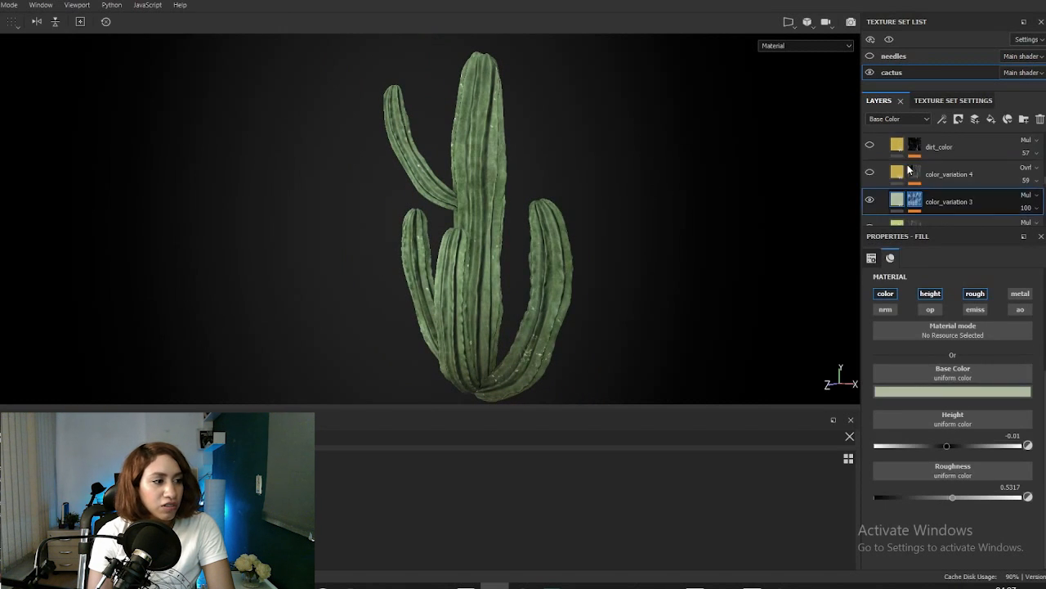
{"action": "left_click", "coordinate": [950, 173]}
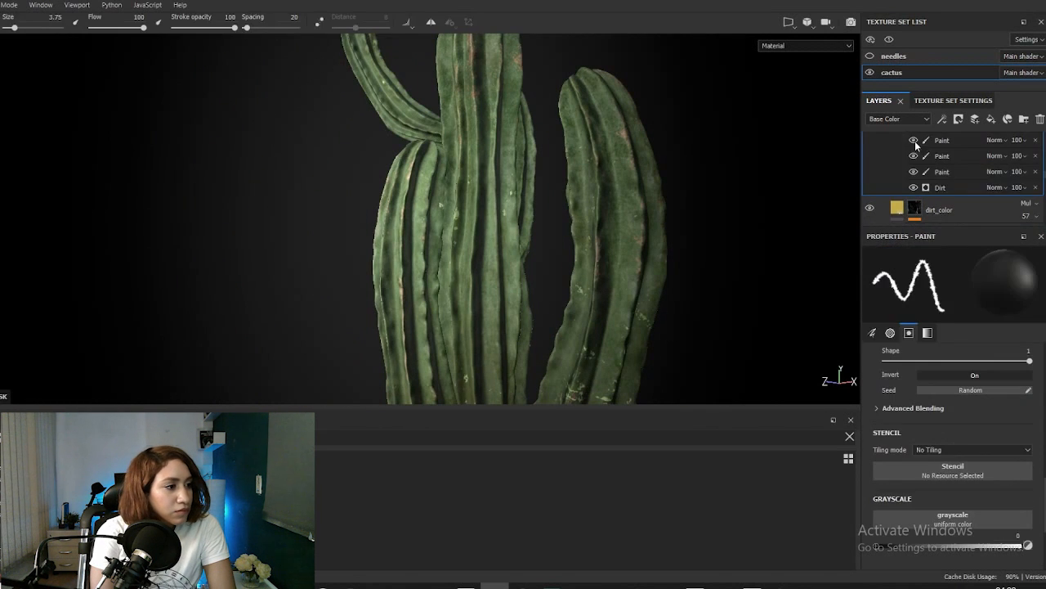
- Hide the dirt_color Paint effects and set the Dirt generator's Dirt Level to 0.47
{"action": "left_click", "coordinate": [940, 187]}
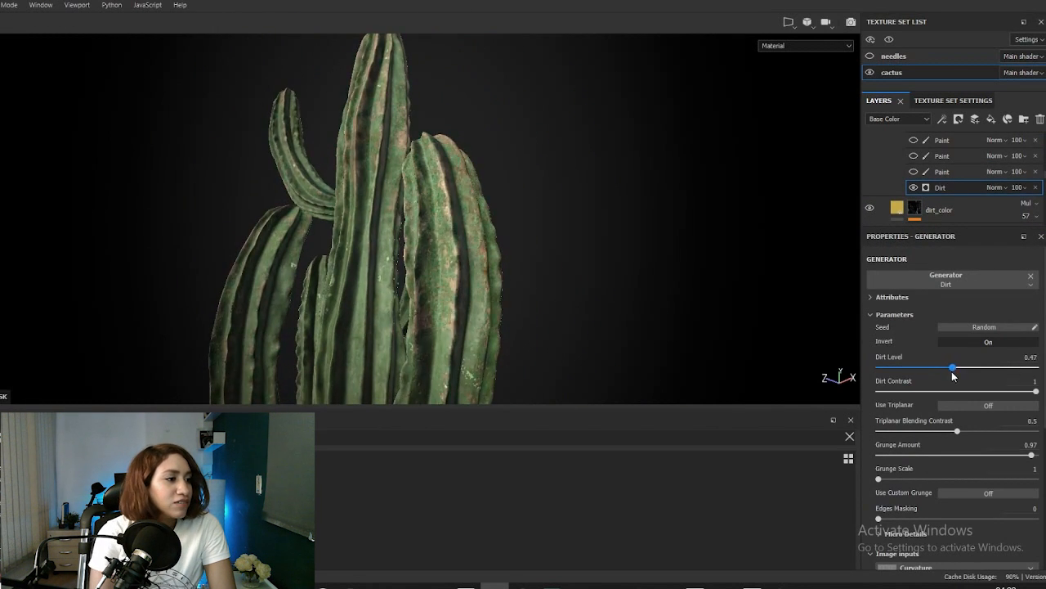
{"action": "left_click_drag", "start_coordinate": [951, 367], "coordinate": [961, 367]}
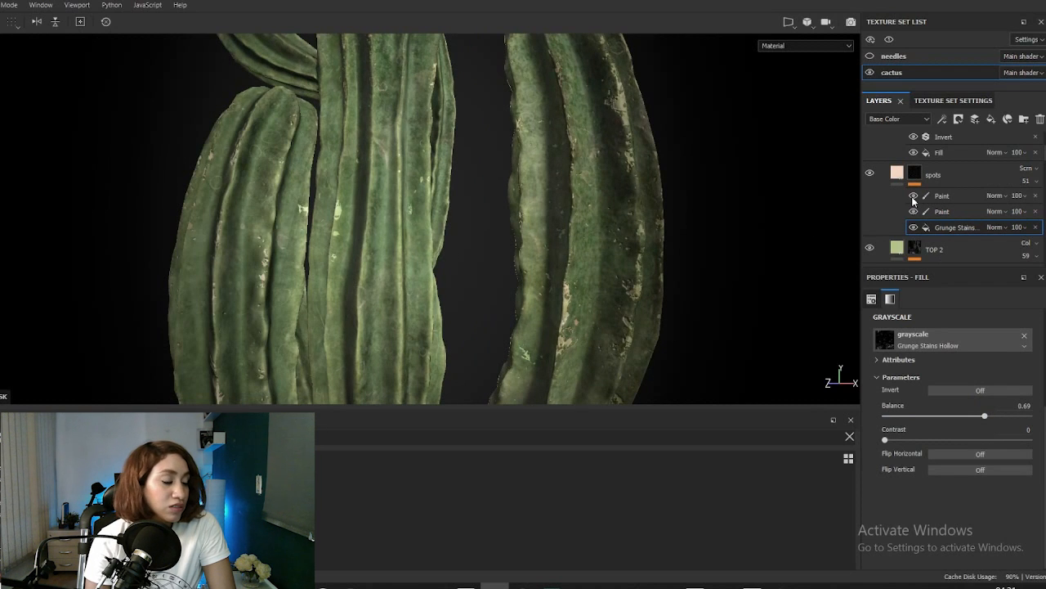
{"action": "mouse_move", "coordinate": [754, 236]}
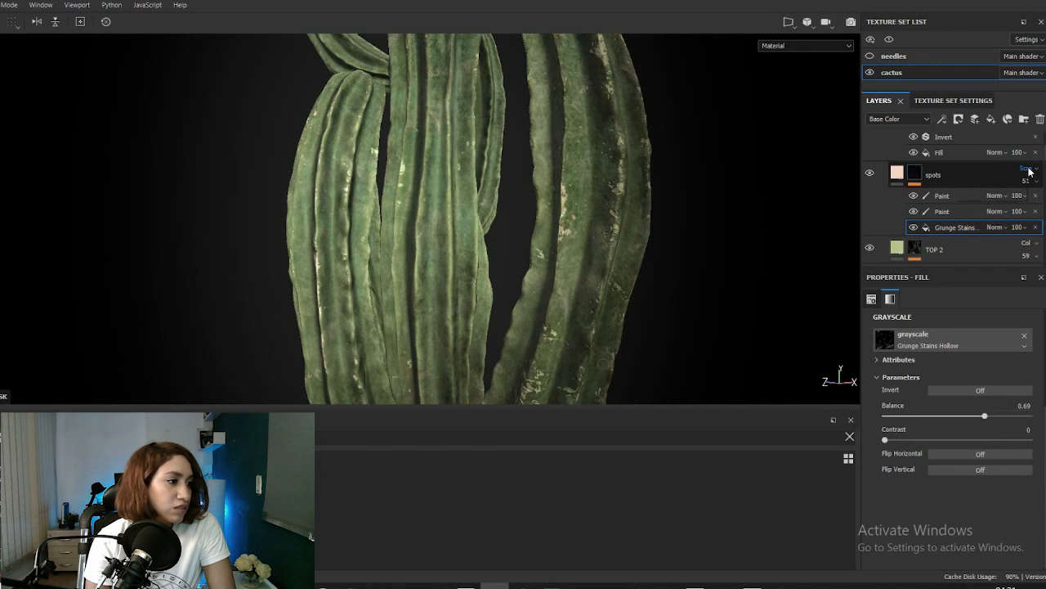
- Check the spots layer's Screen blend mode and hide the layer to compare
{"action": "left_click", "coordinate": [870, 174]}
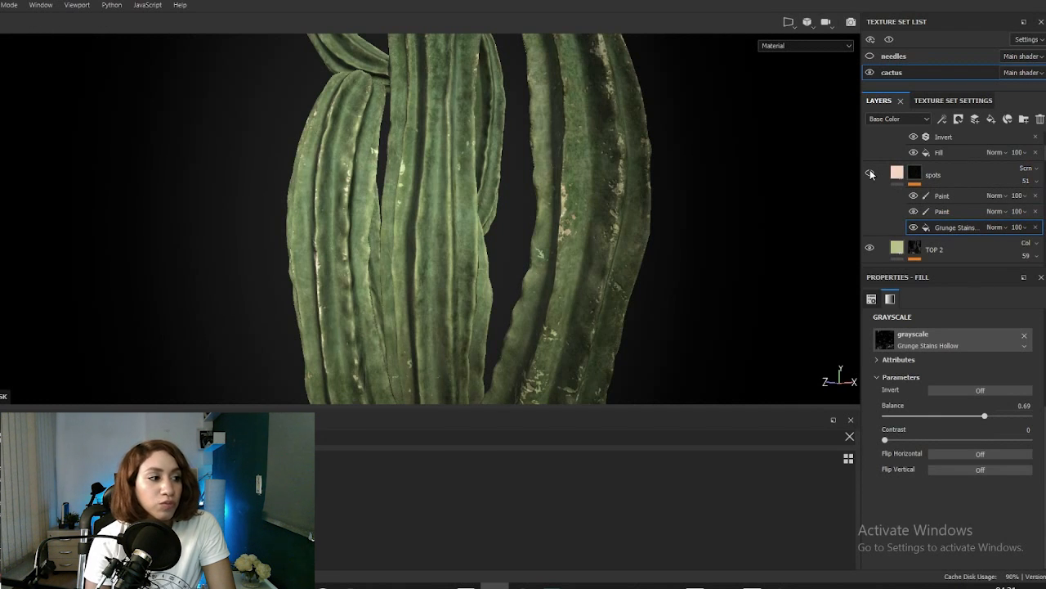
{"action": "left_click", "coordinate": [1026, 167]}
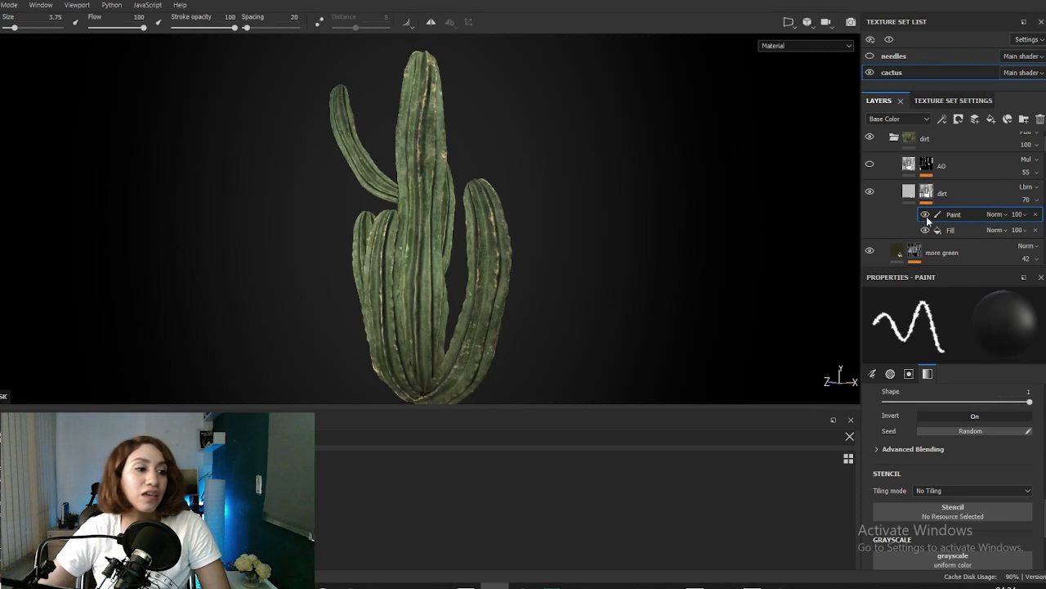
- Raise the needles' opacity slider, make the colour fill red, and toggle Folder 1 visibility
{"action": "left_click", "coordinate": [924, 214]}
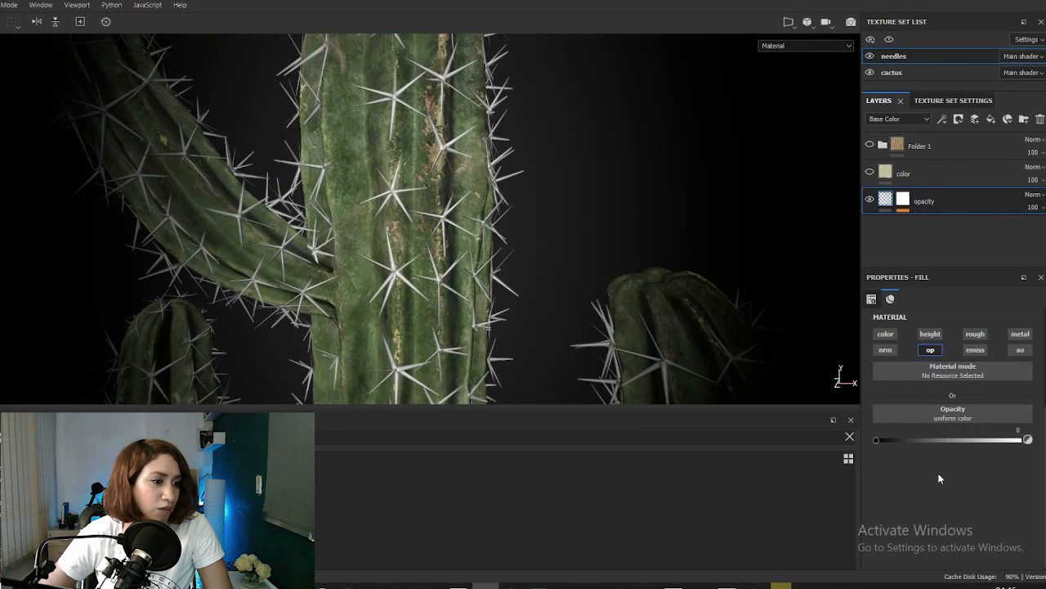
{"action": "left_click_drag", "start_coordinate": [877, 440], "coordinate": [979, 439]}
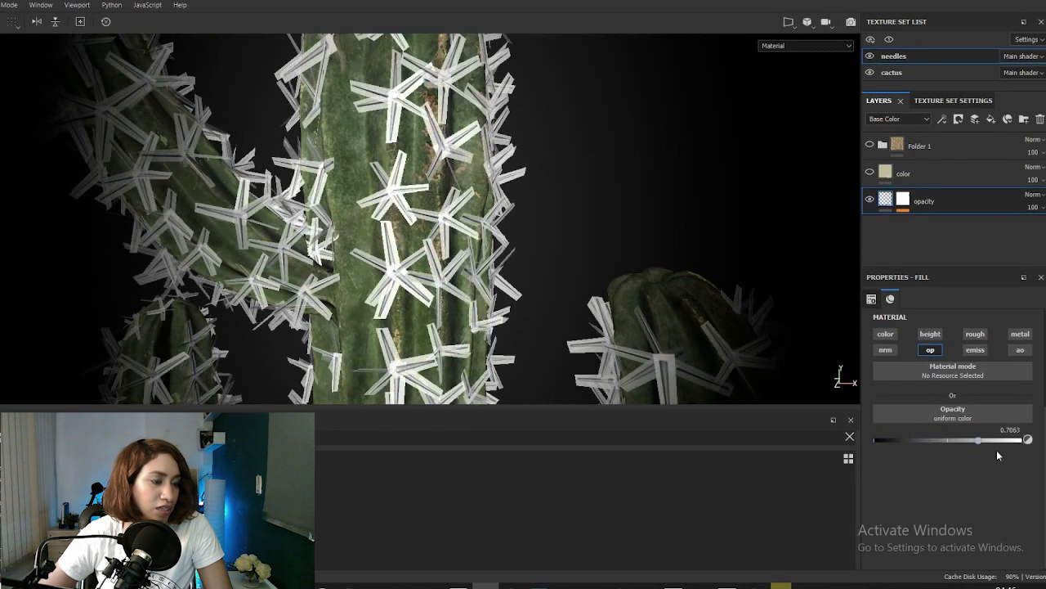
{"action": "left_click_drag", "start_coordinate": [979, 440], "coordinate": [1028, 439]}
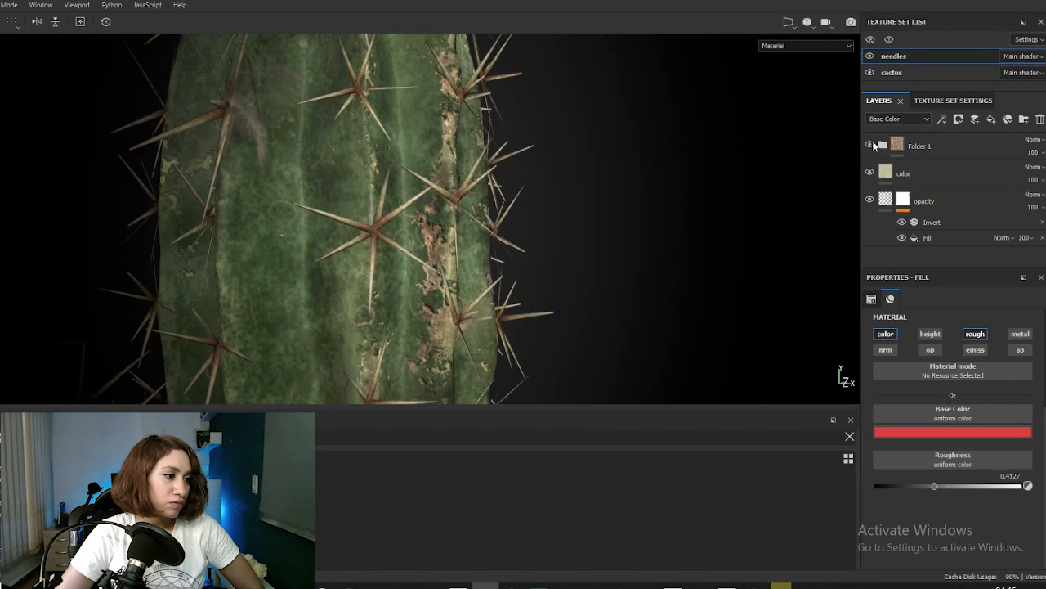
{"action": "left_click", "coordinate": [883, 145]}
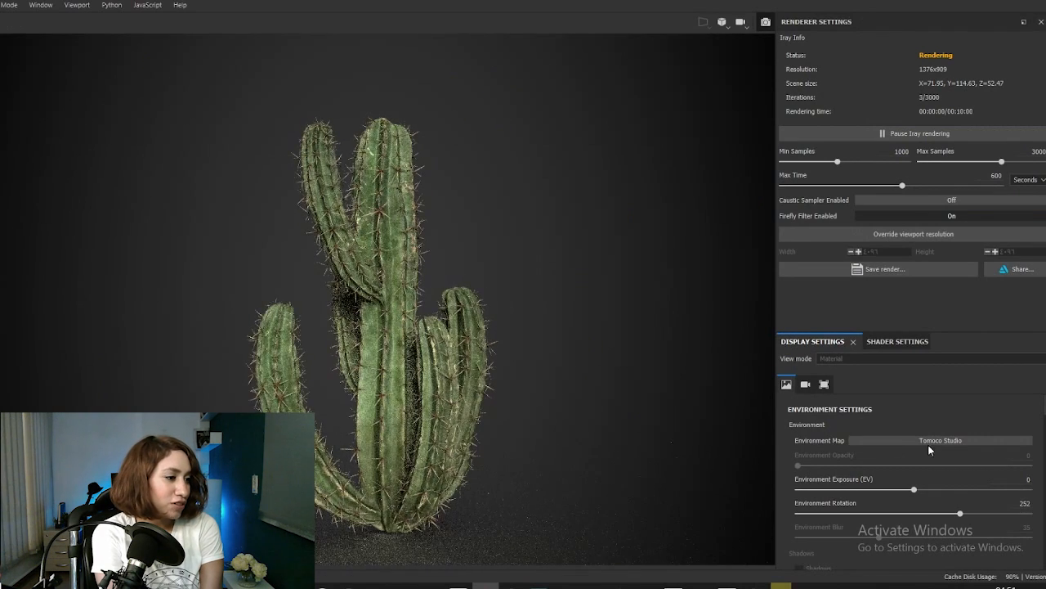
- Light the Iray render with the Tomoco Studio environment map rotated to 252
{"action": "left_click", "coordinate": [940, 439]}
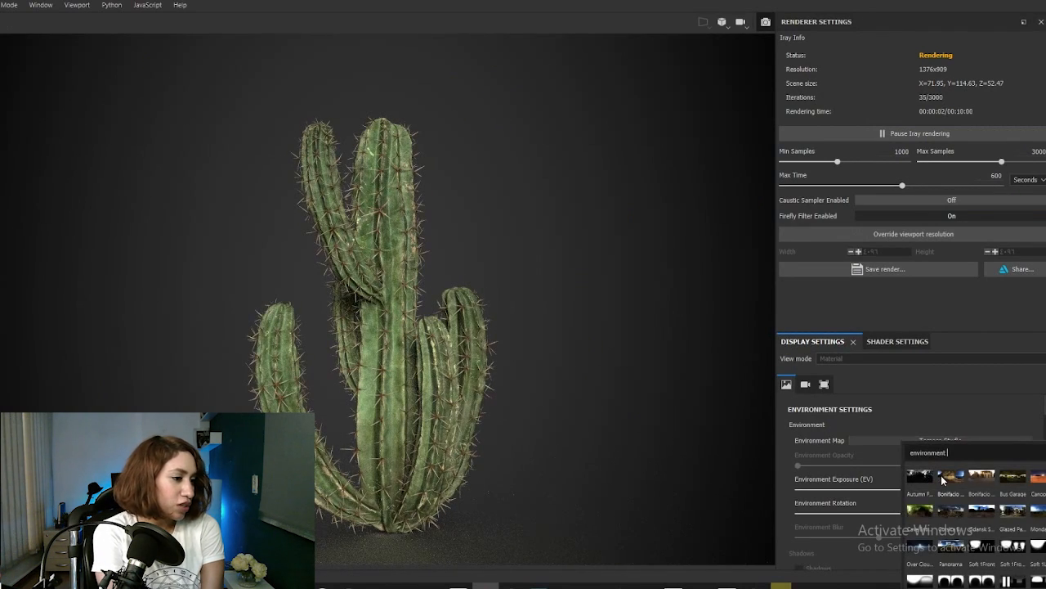
{"action": "left_click", "coordinate": [950, 476]}
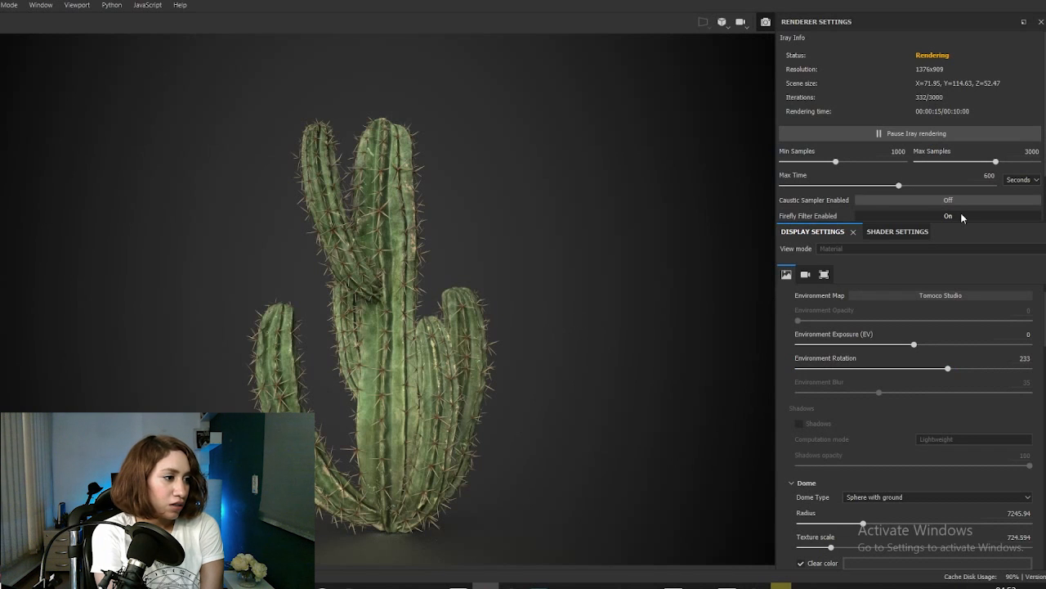
{"action": "left_click_drag", "start_coordinate": [948, 368], "coordinate": [805, 368]}
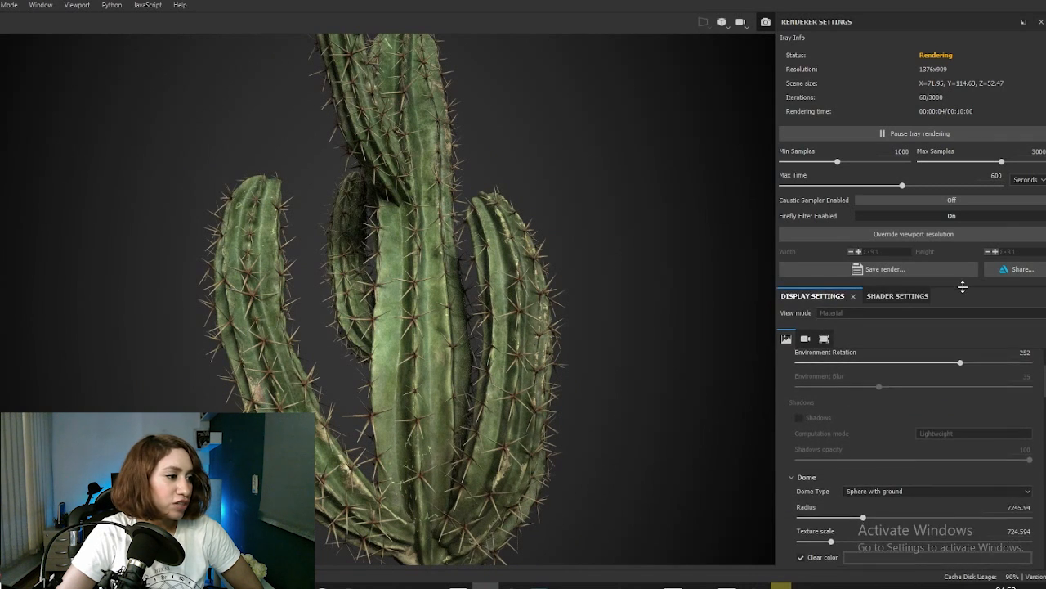
{"action": "scroll", "scroll_direction": "down", "scroll_amount": 3}
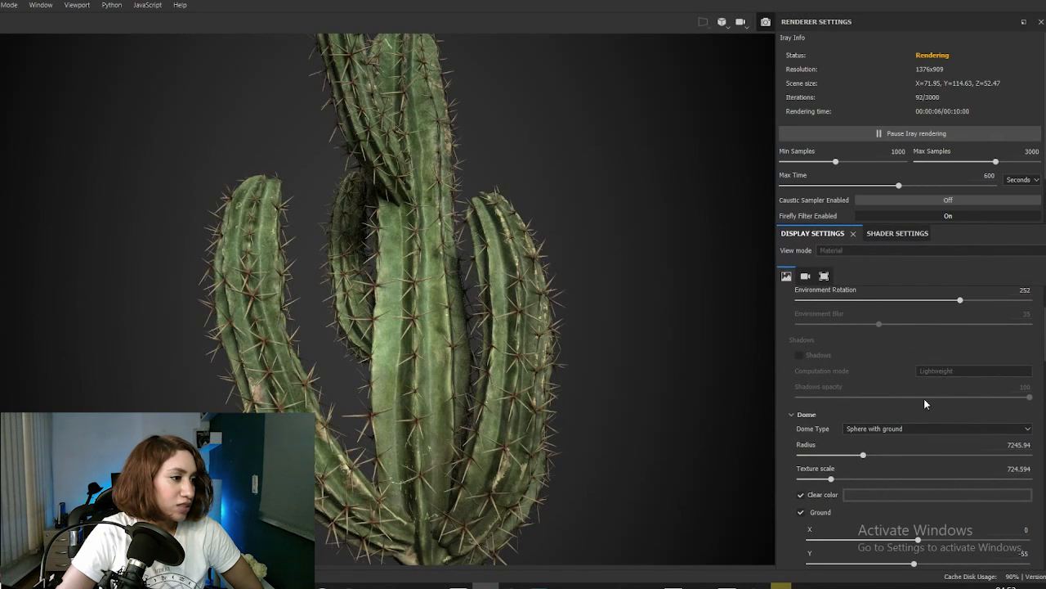